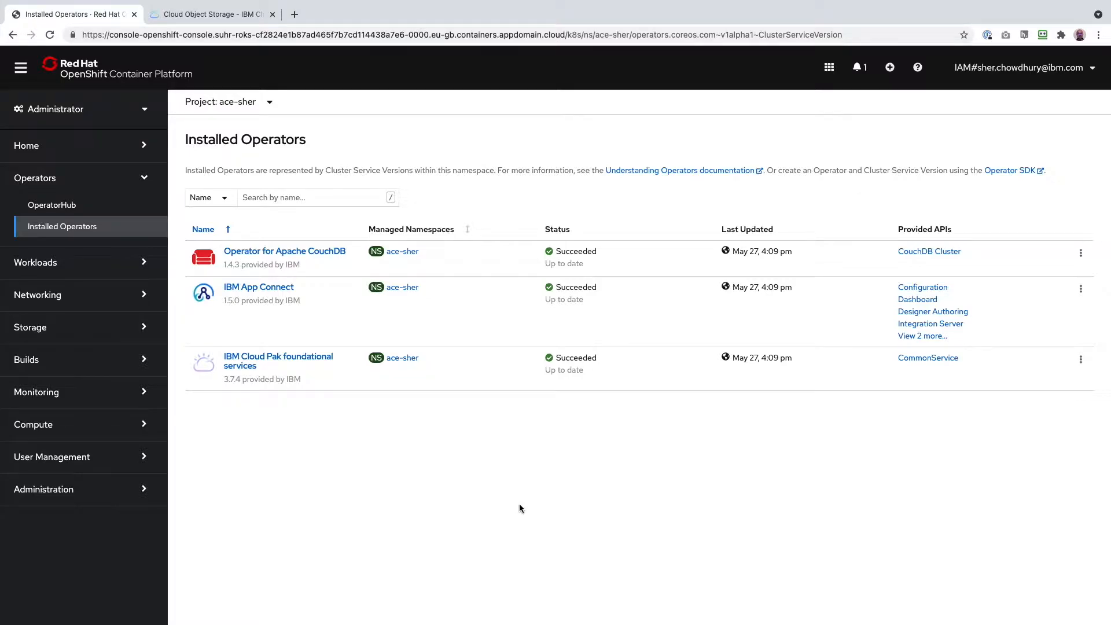
mouse_move(331, 472)
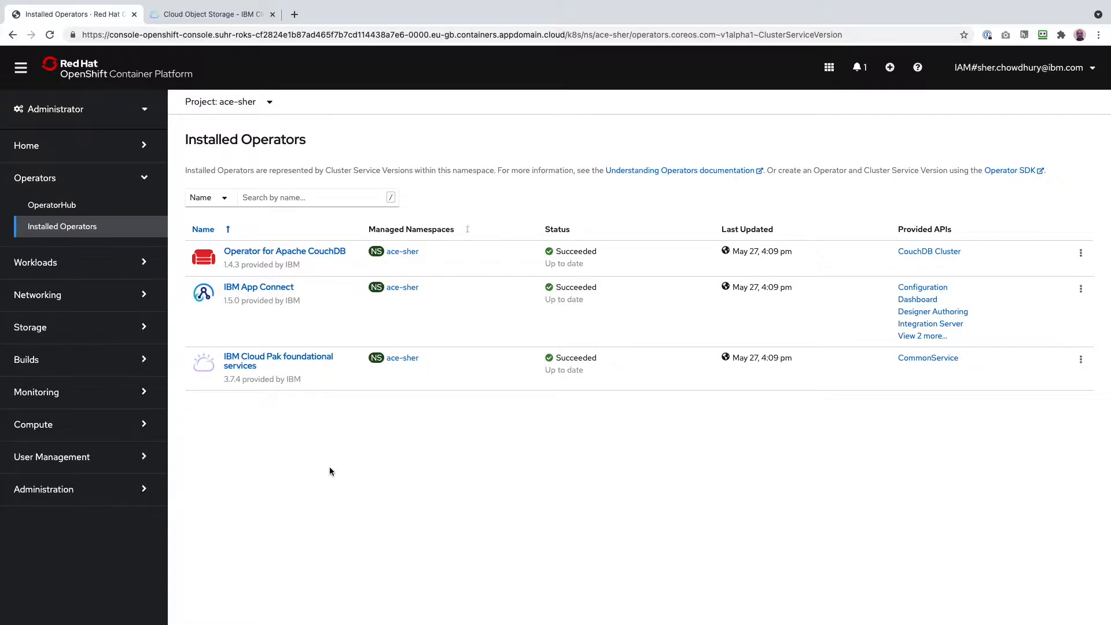
mouse_move(252, 294)
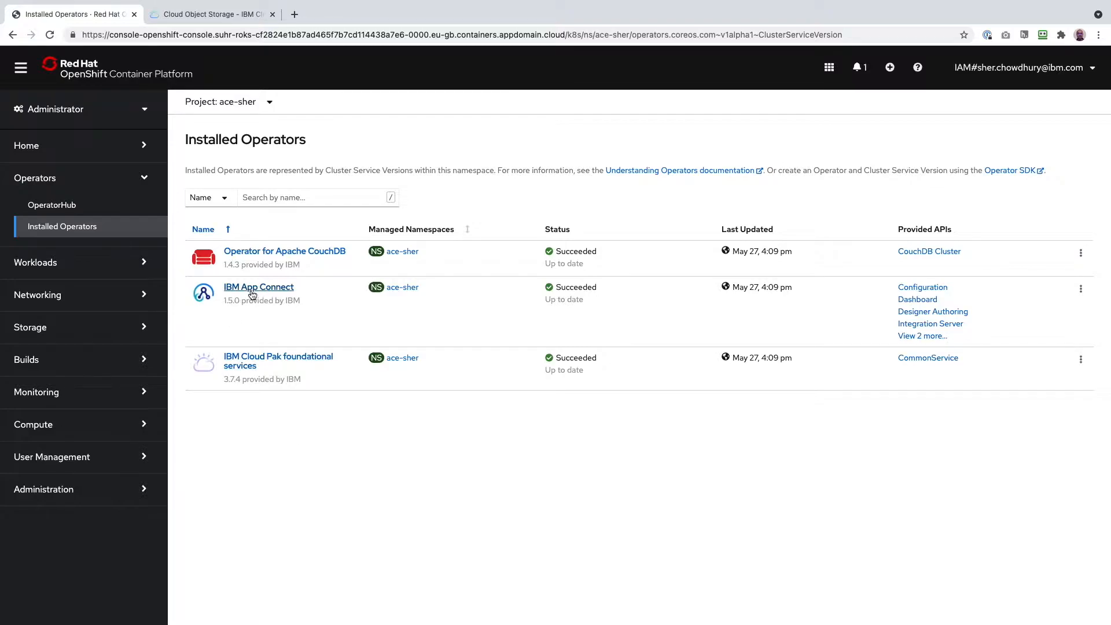
mouse_move(233, 109)
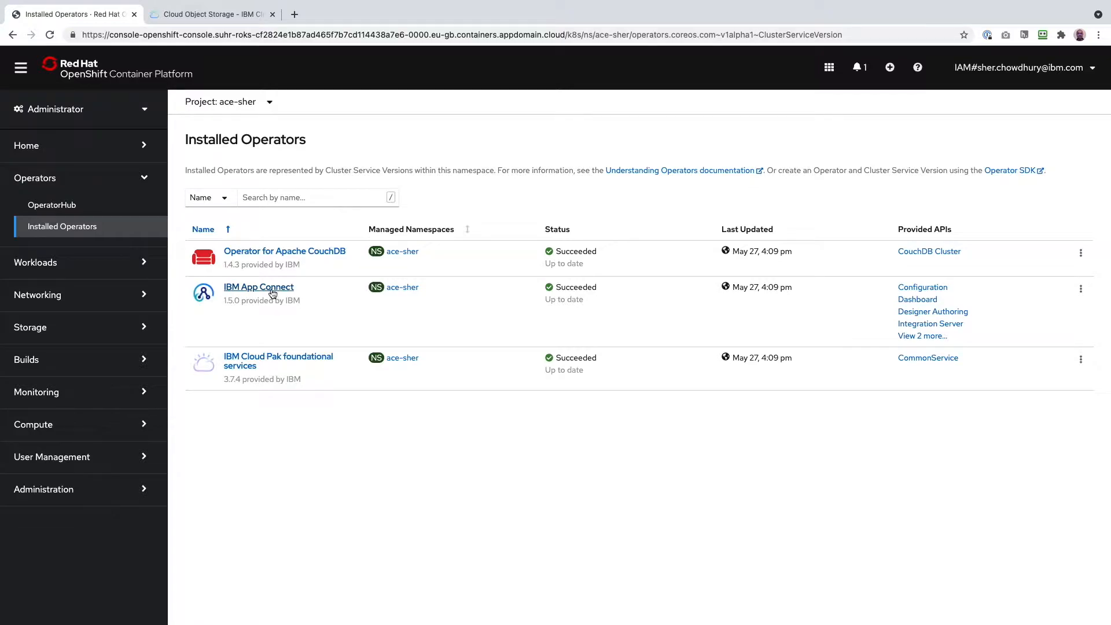
Open the IBM App Connect operator's details from the Installed Operators list.
click(258, 287)
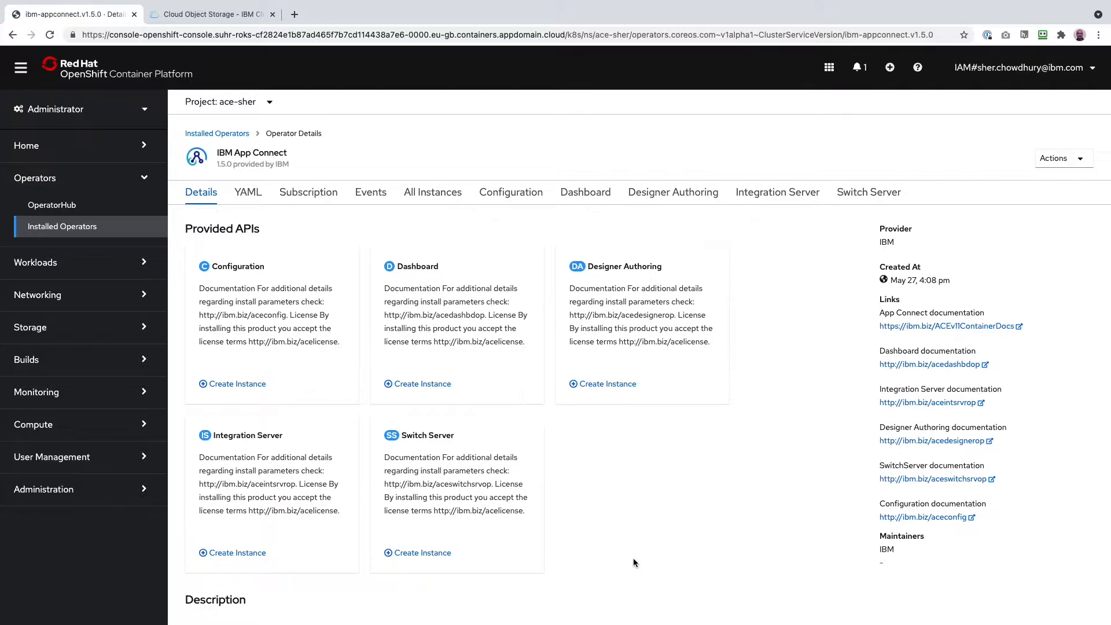
mouse_move(625, 546)
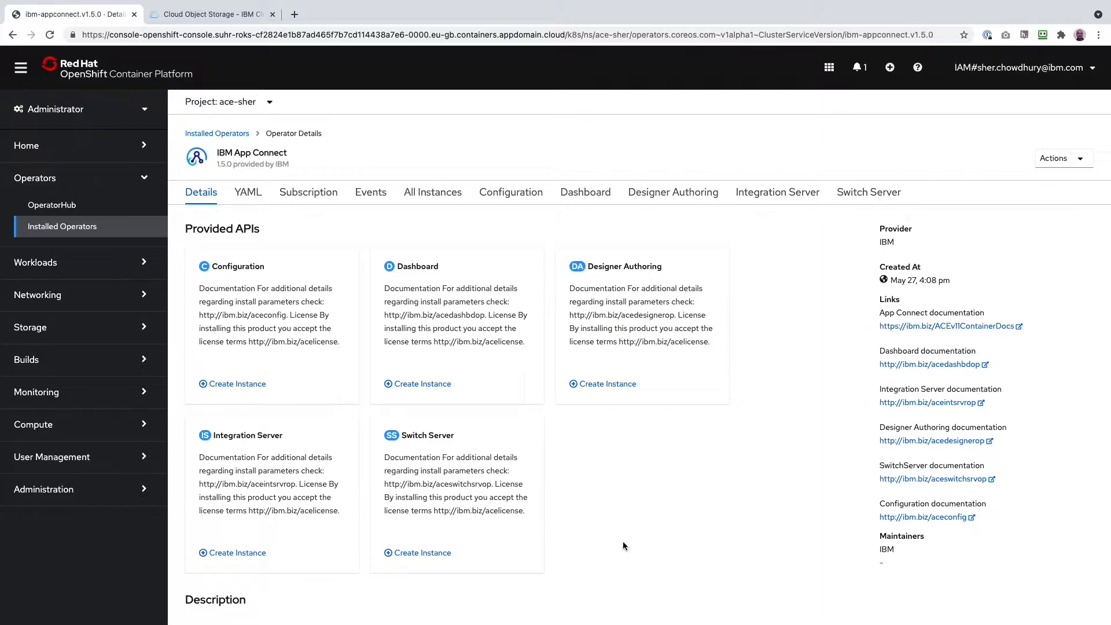
mouse_move(515, 202)
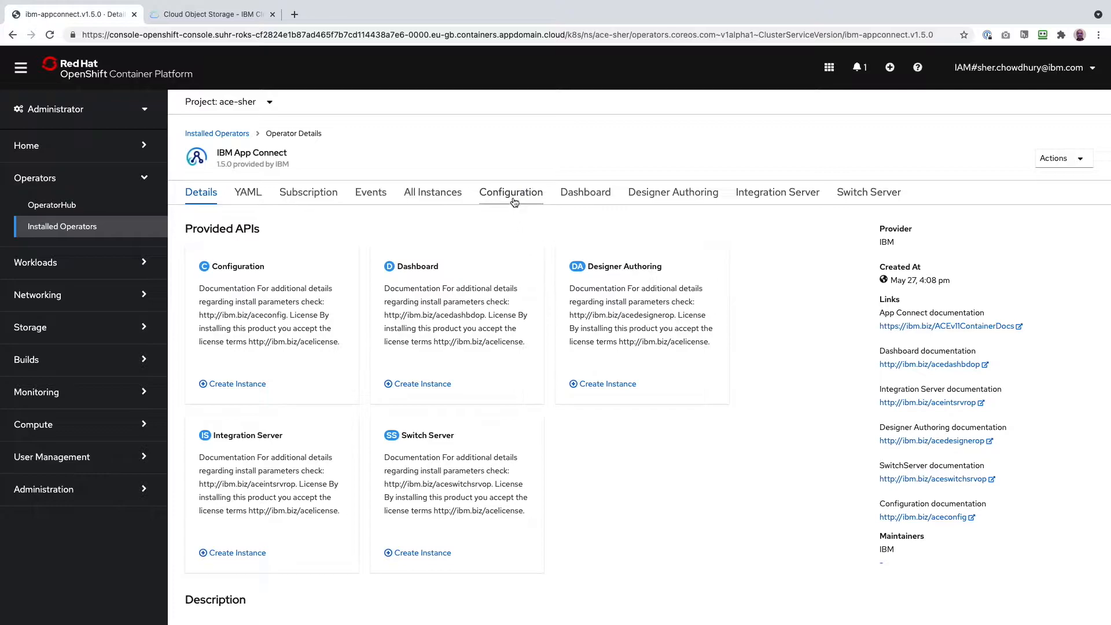
Start a new App Connect configuration named s3cred with type s3credentials.
click(511, 192)
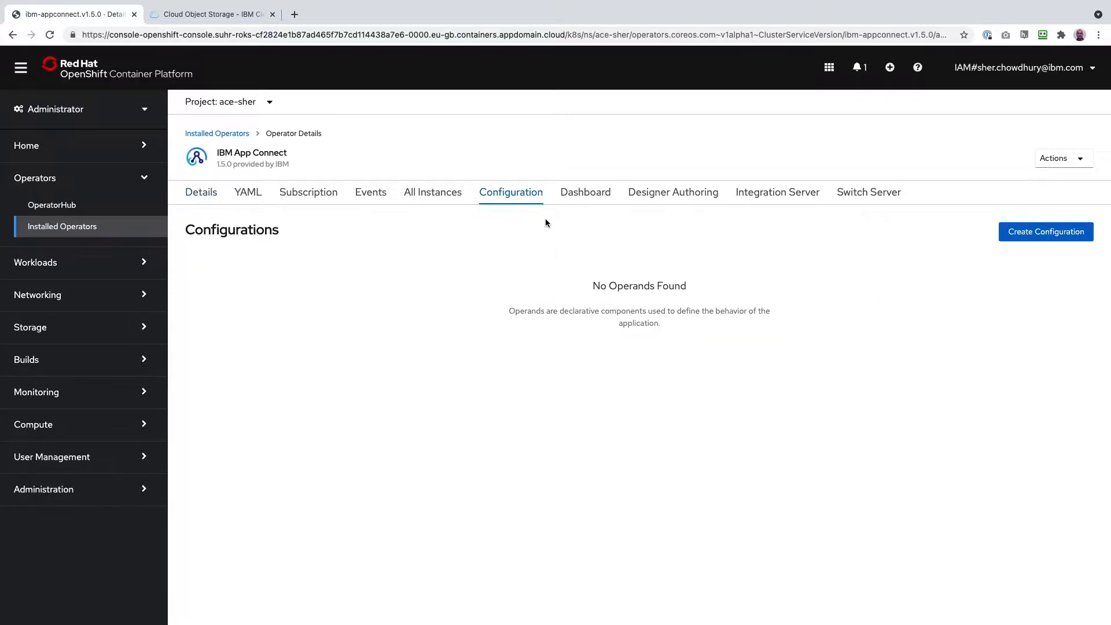
click(1046, 231)
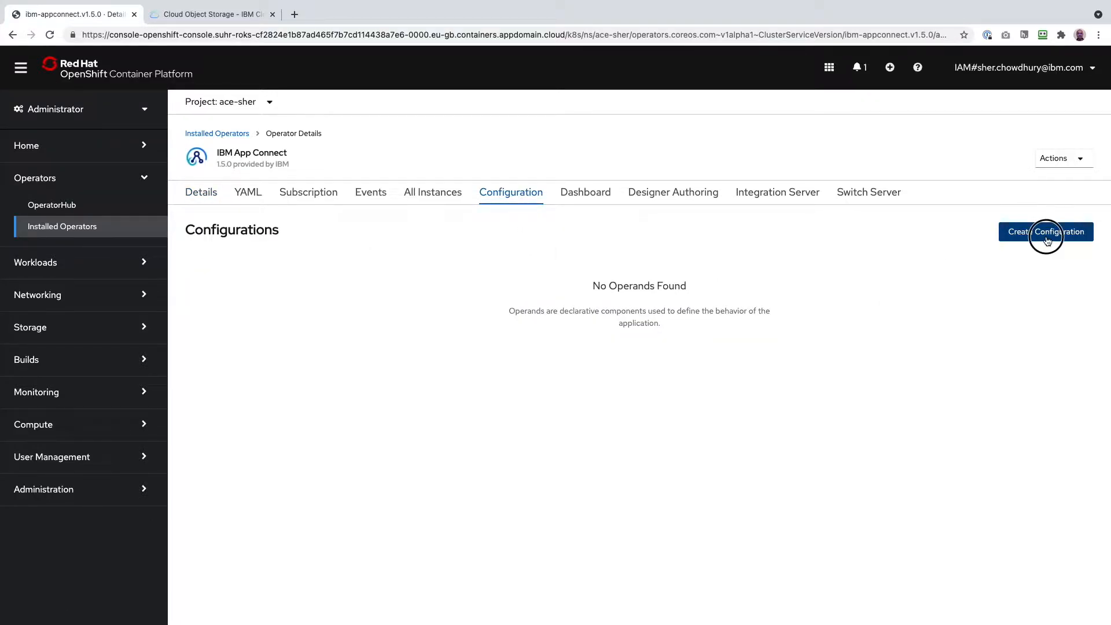
click(1047, 231)
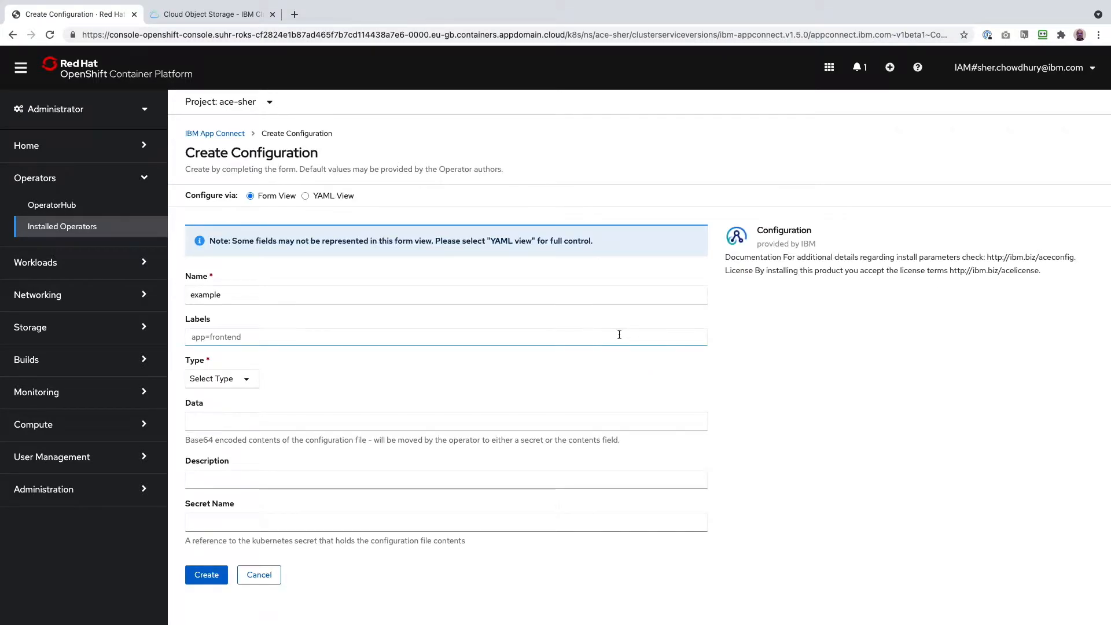
text(s3)
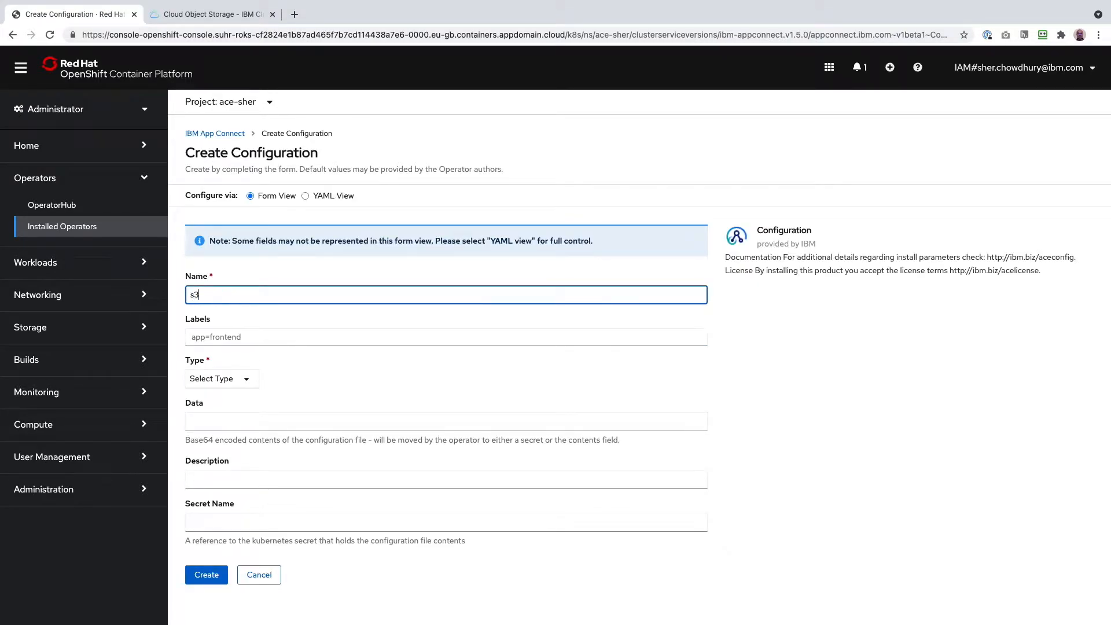
text(cred)
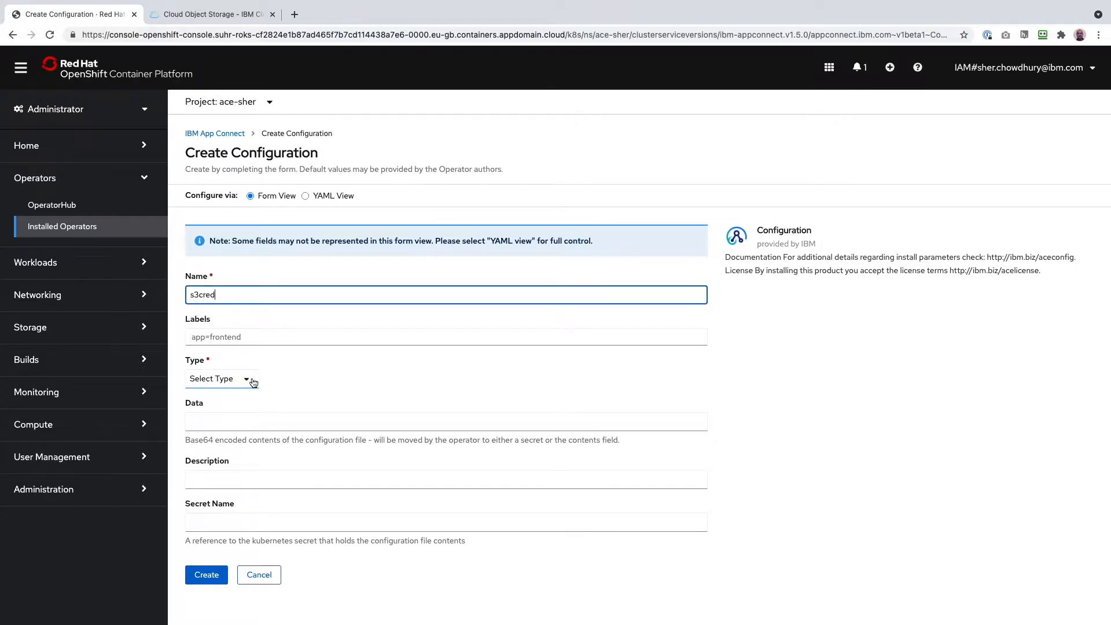
click(221, 379)
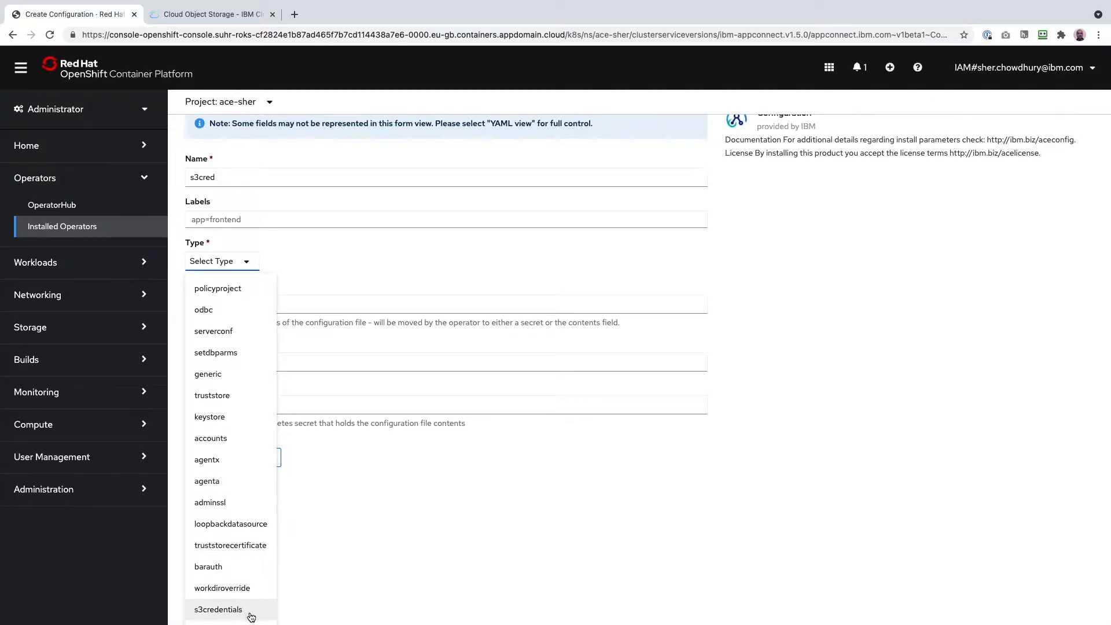
click(217, 610)
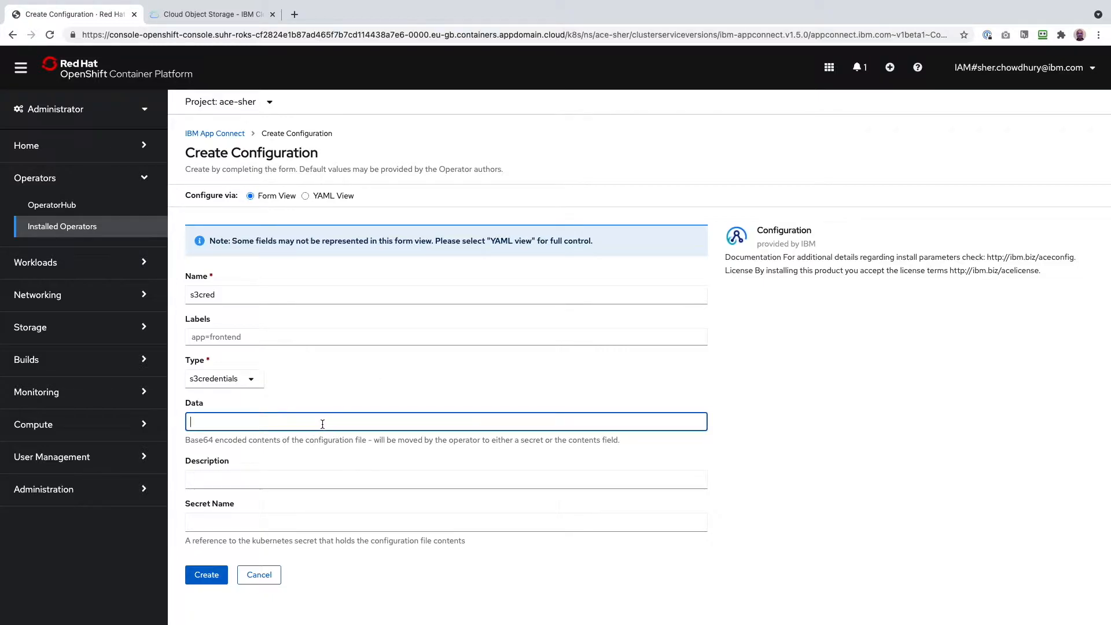
mouse_move(332, 425)
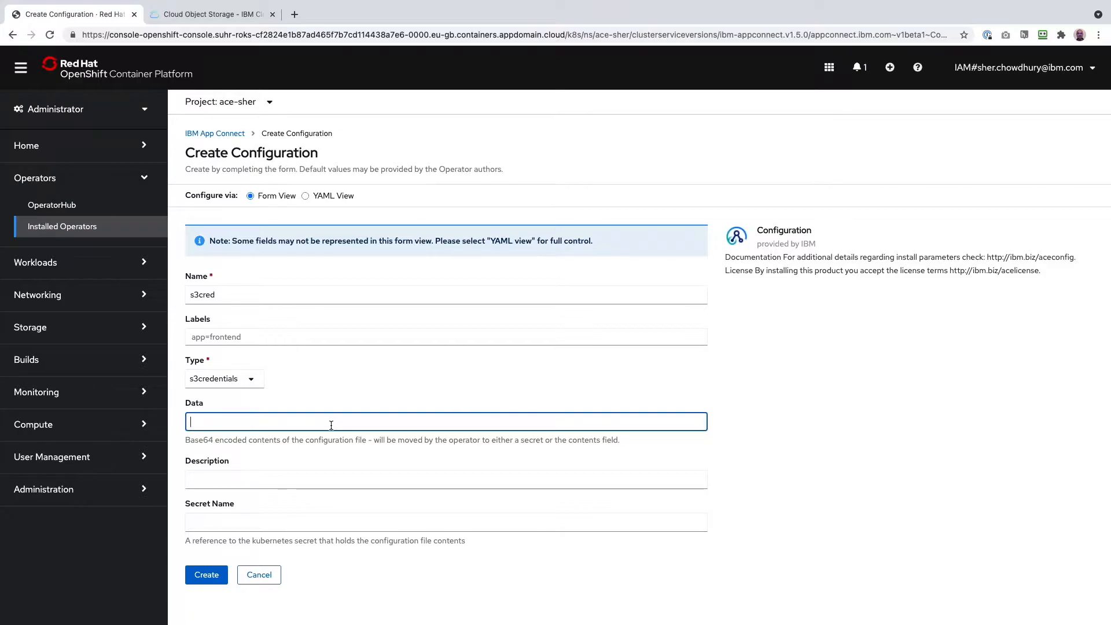
mouse_move(290, 451)
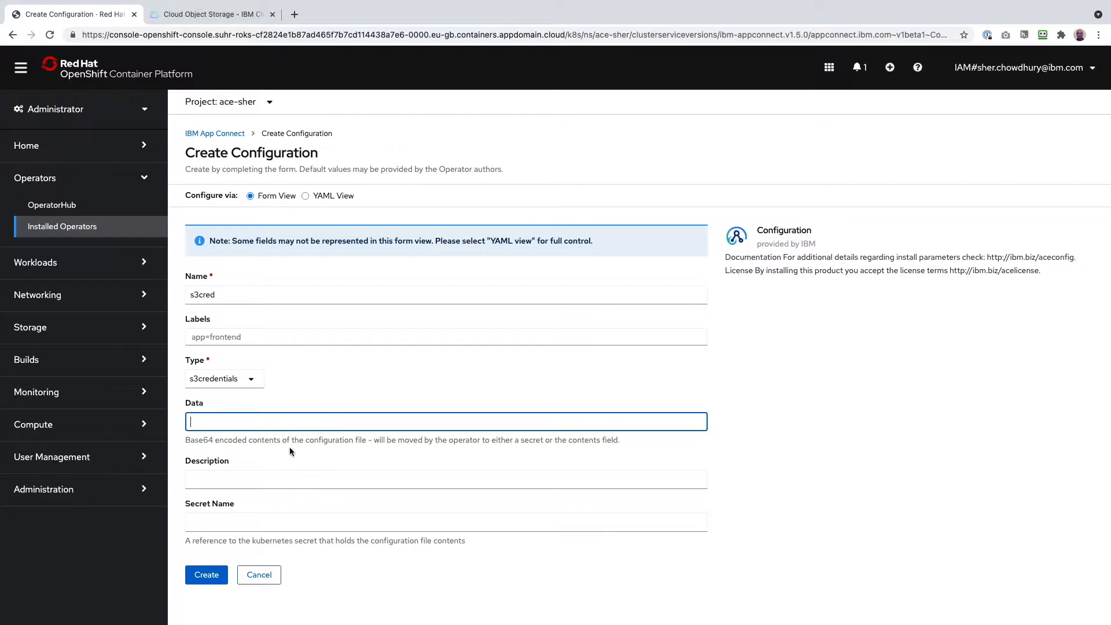
mouse_move(222, 450)
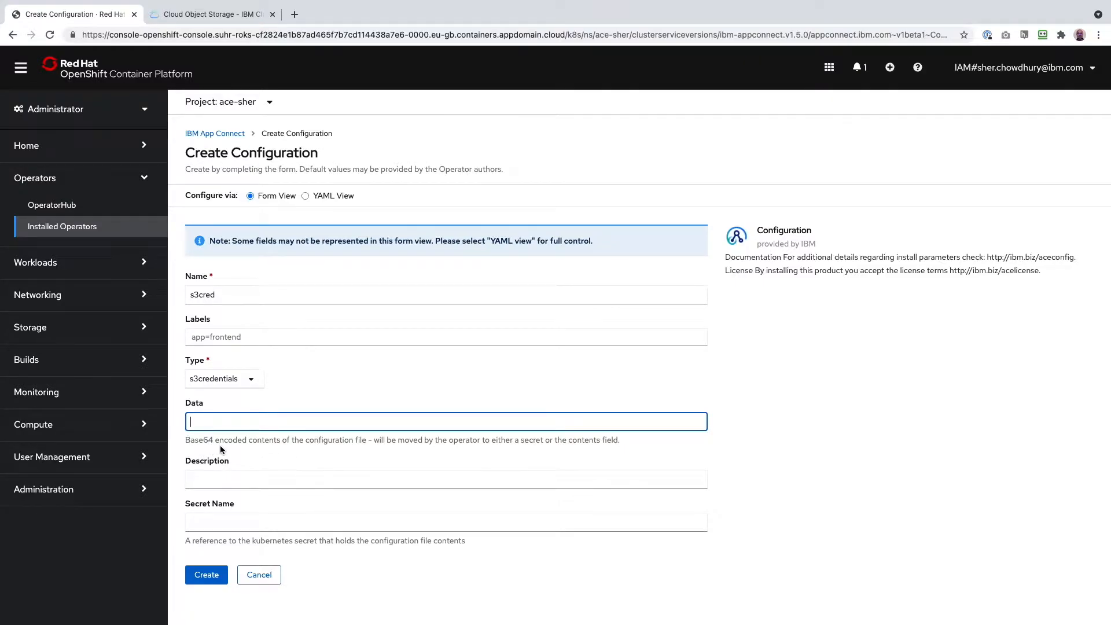
mouse_move(274, 422)
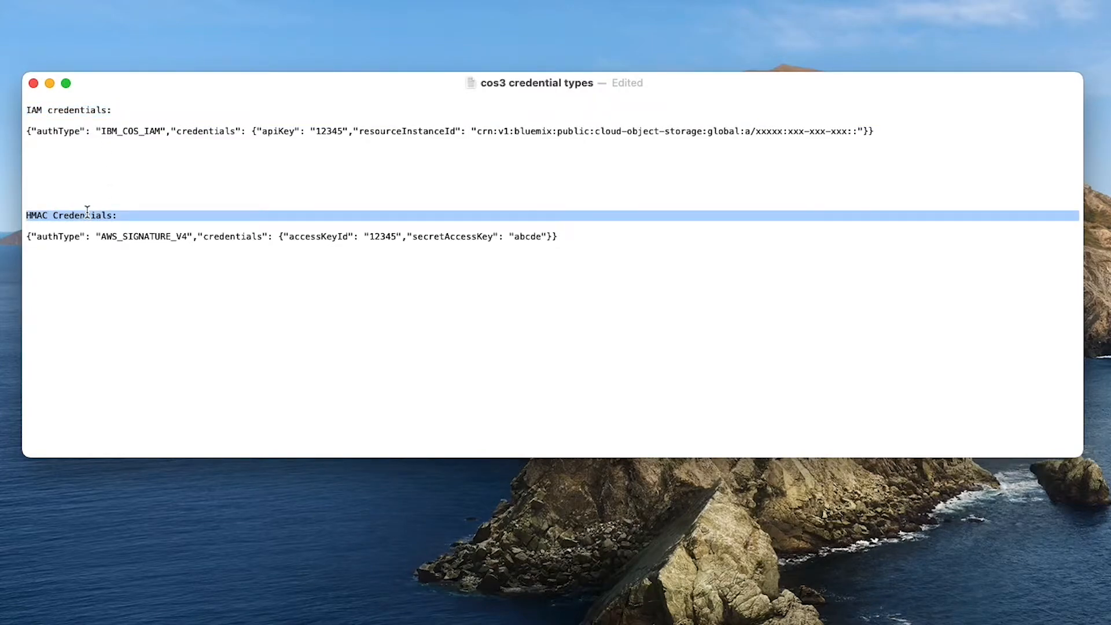
mouse_move(202, 322)
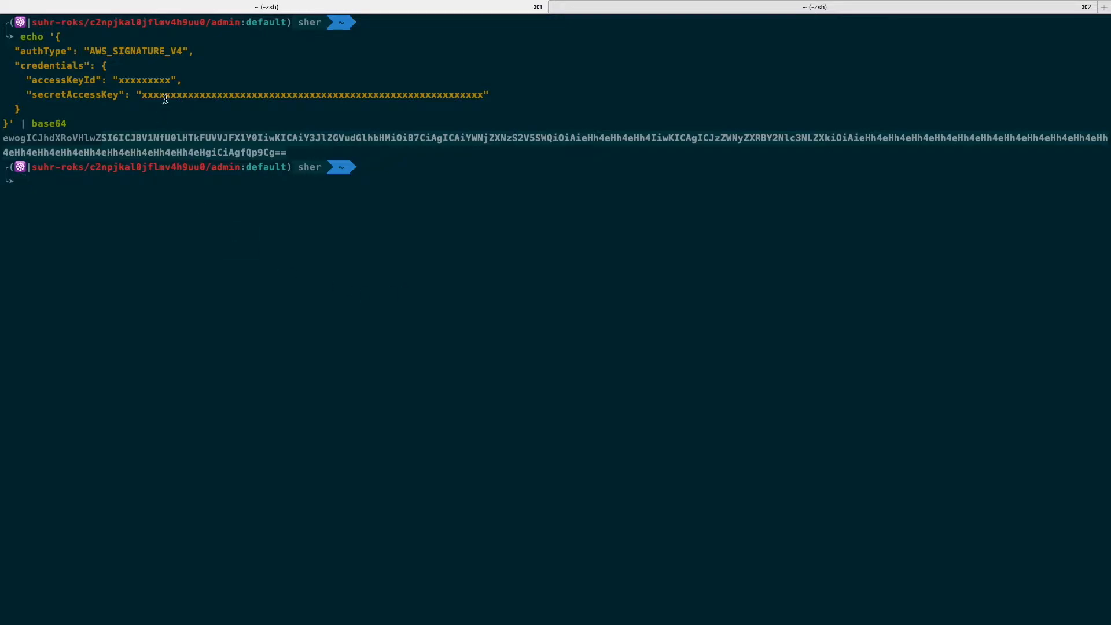
mouse_move(159, 139)
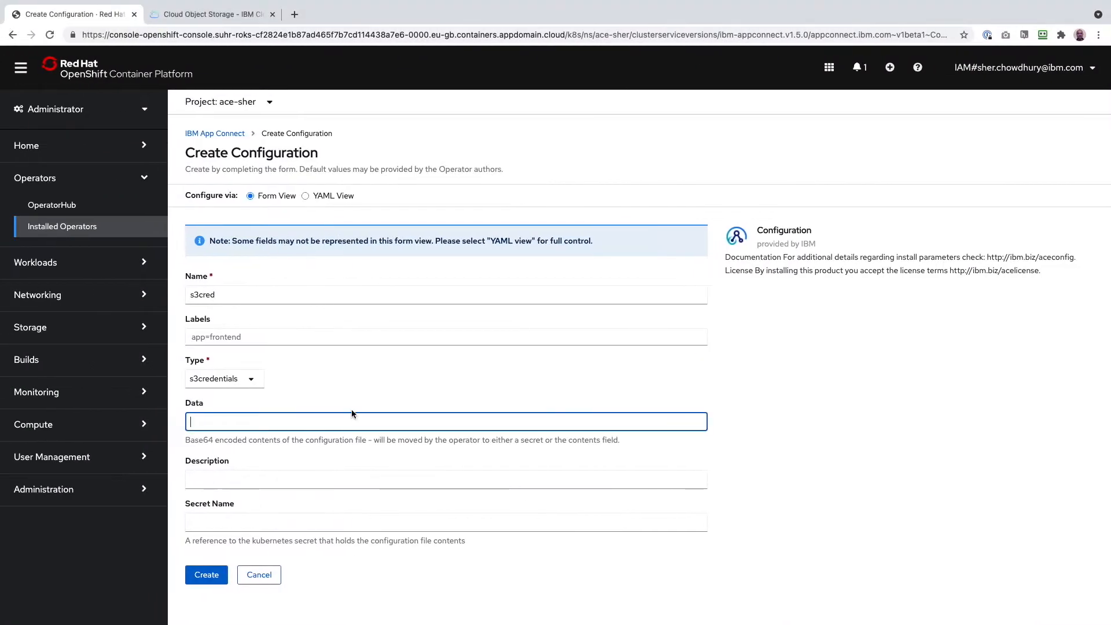
mouse_move(402, 425)
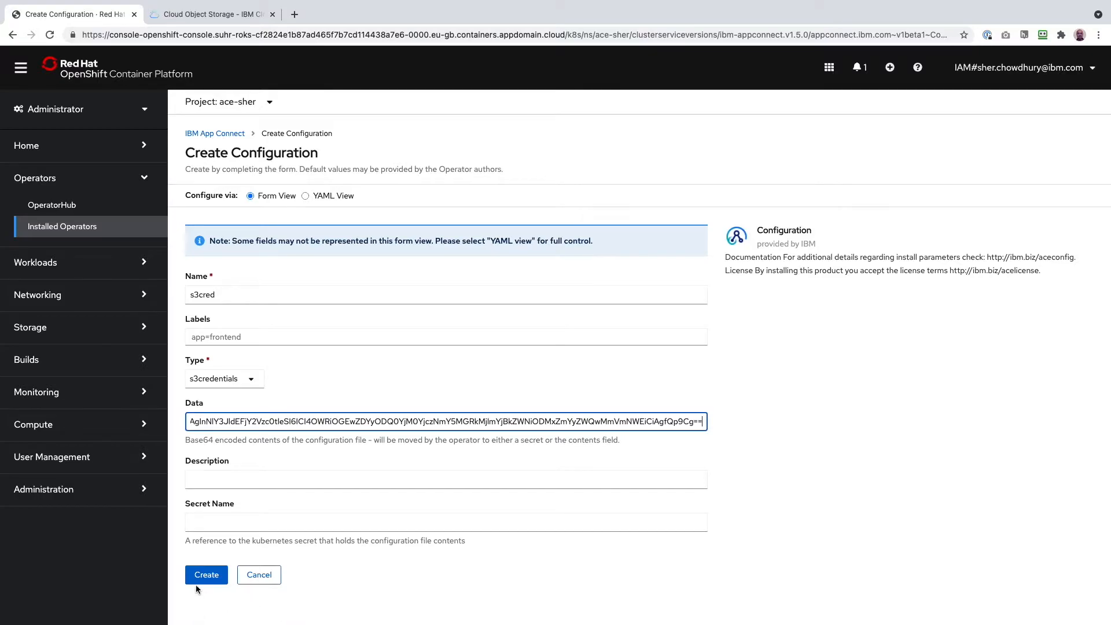
Create the s3cred configuration with the base64-encoded S3 credentials data.
click(206, 575)
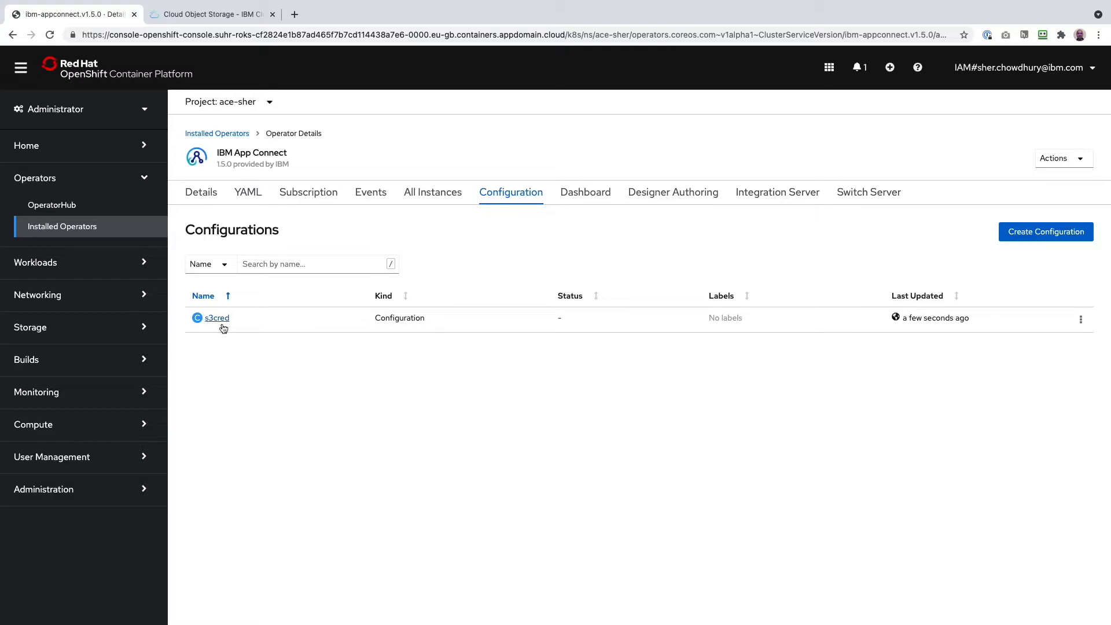
mouse_move(559, 282)
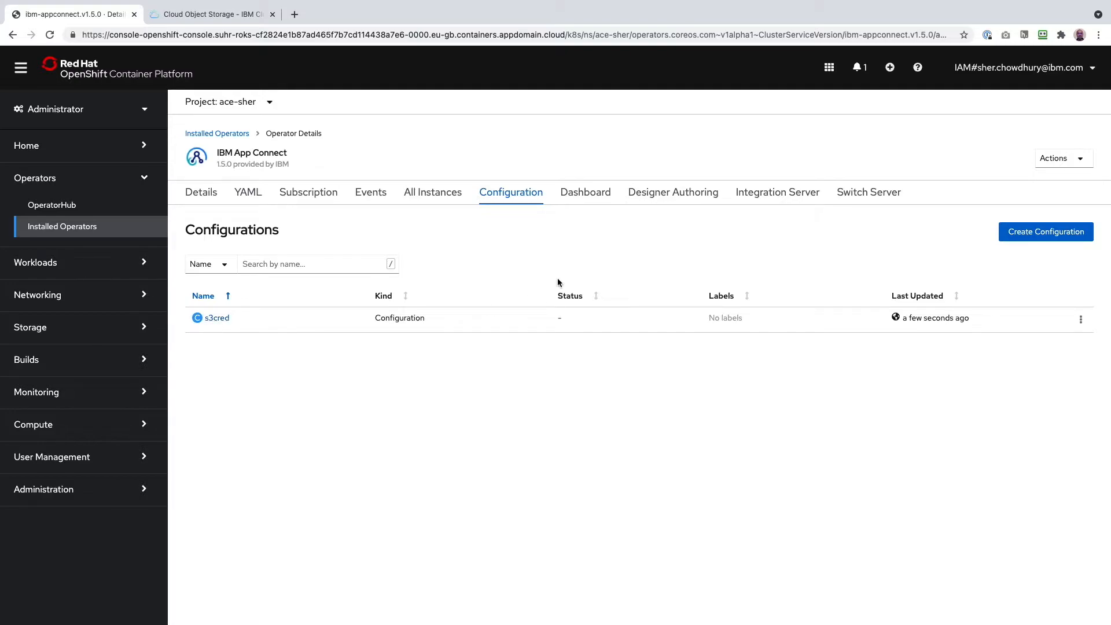
mouse_move(587, 199)
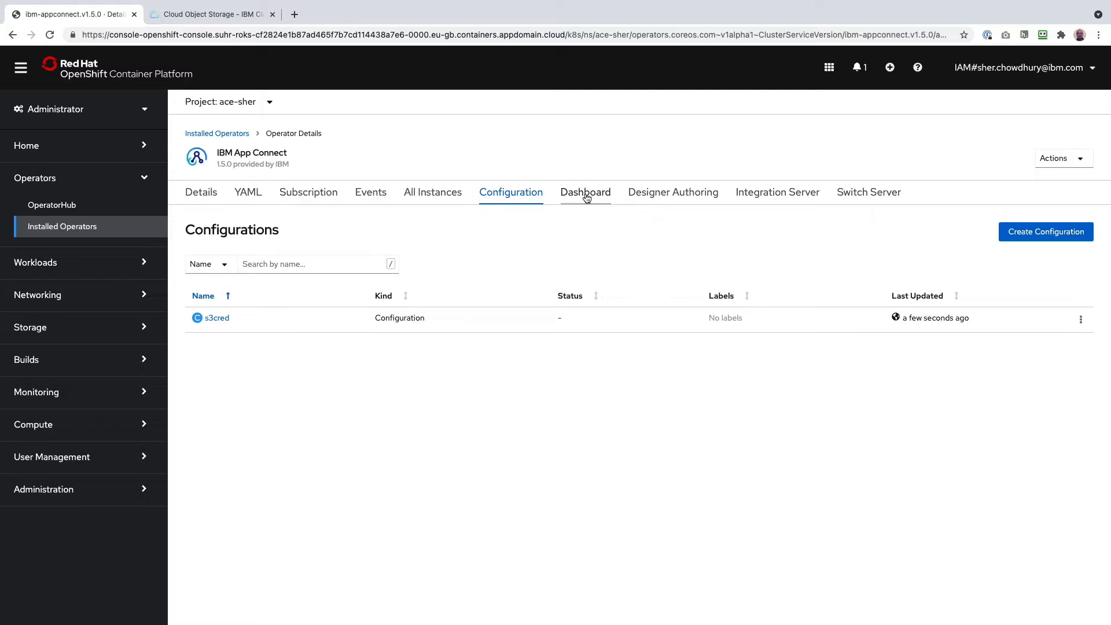
Start a dashboard with storage type s3, then open the suhr bucket in Cloud Object Storage.
click(586, 192)
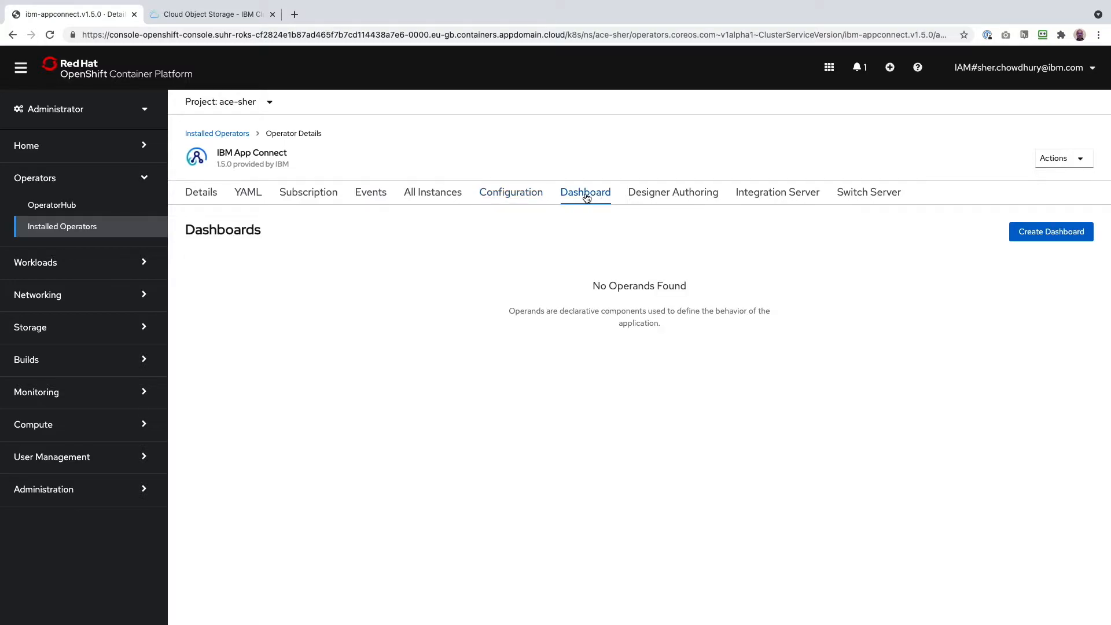
click(1051, 232)
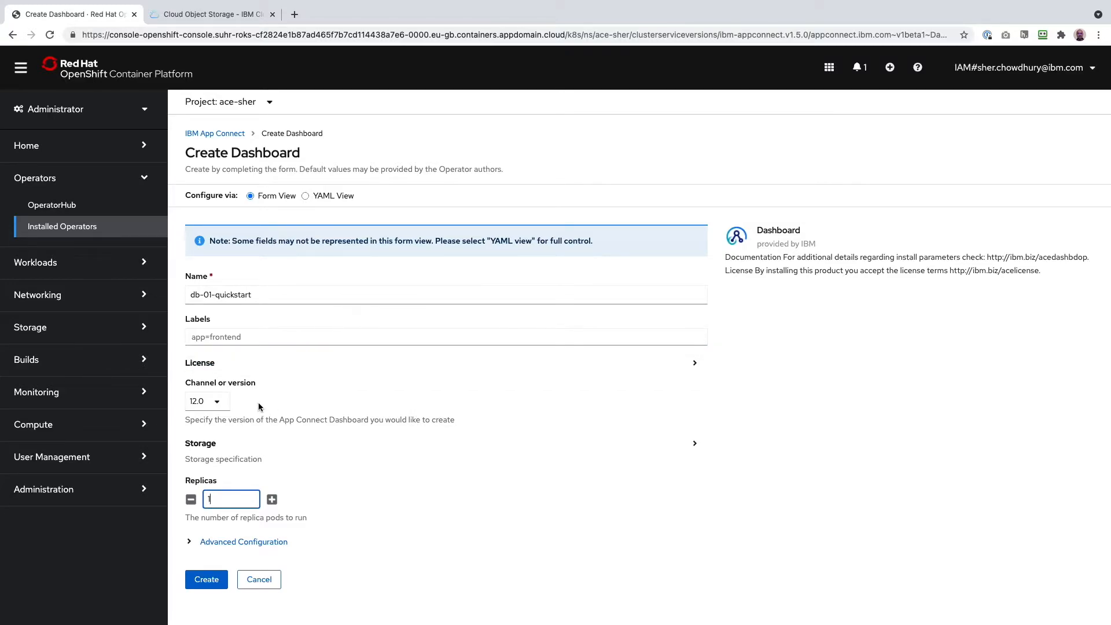
mouse_move(257, 452)
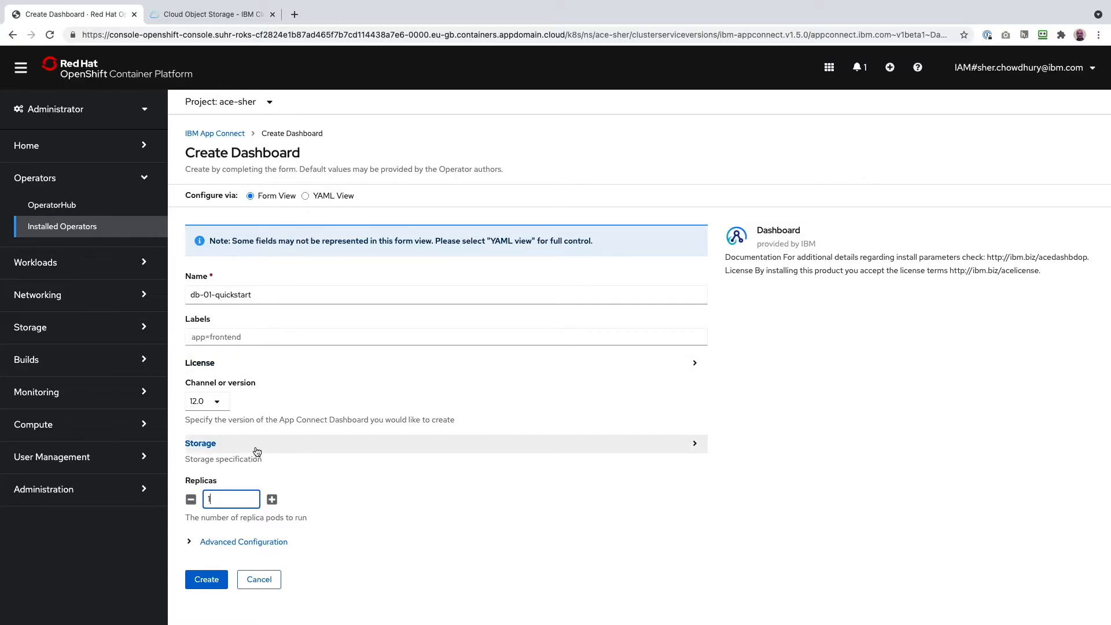
click(200, 443)
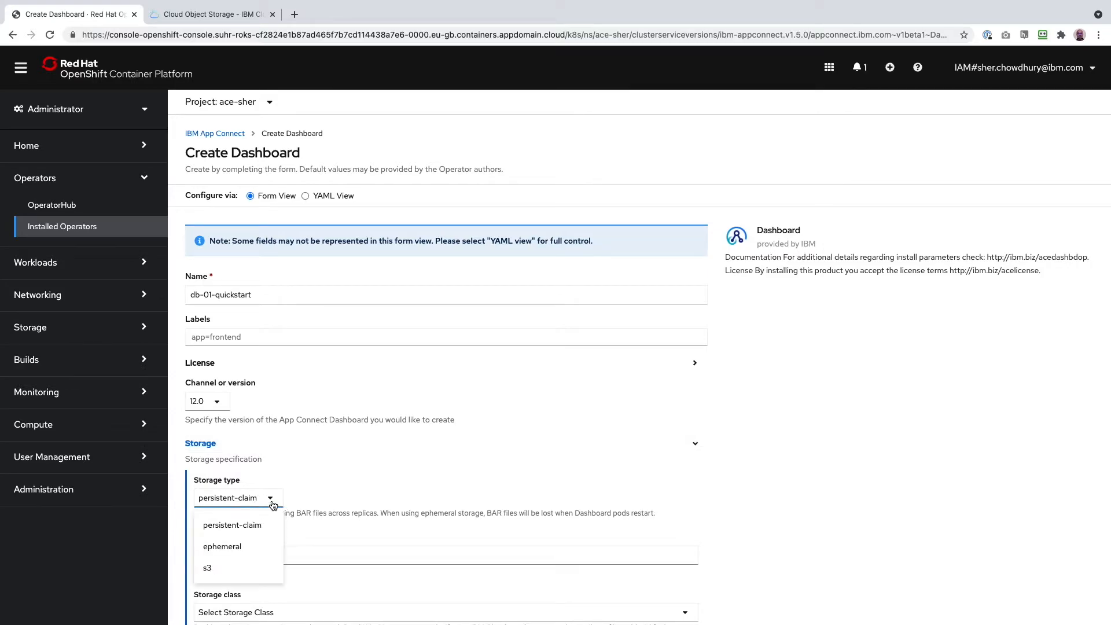
mouse_move(228, 574)
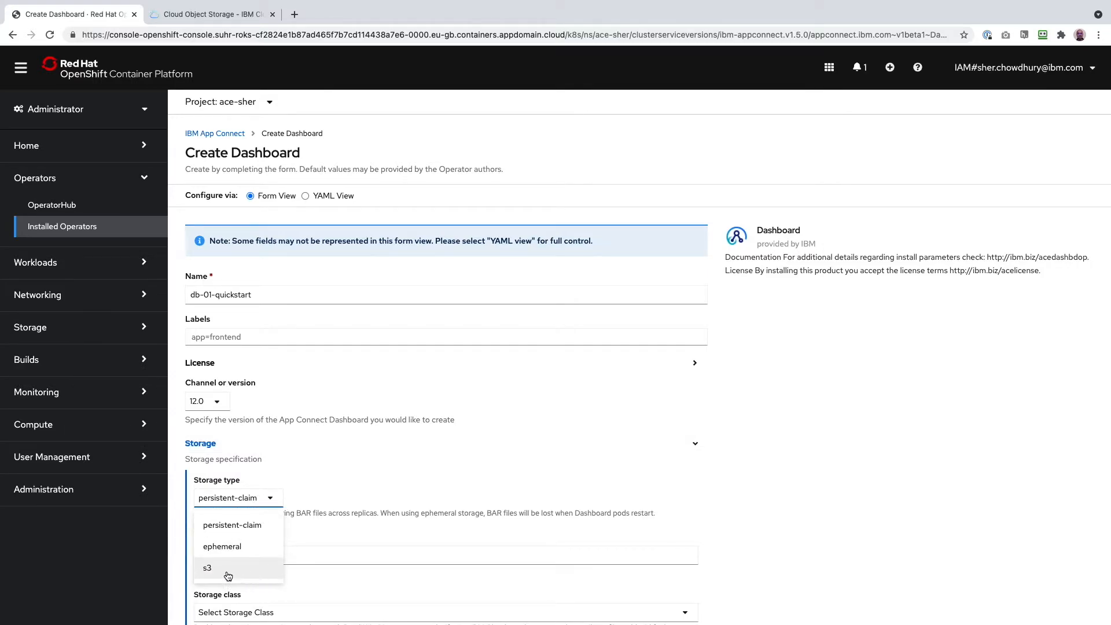
mouse_move(255, 579)
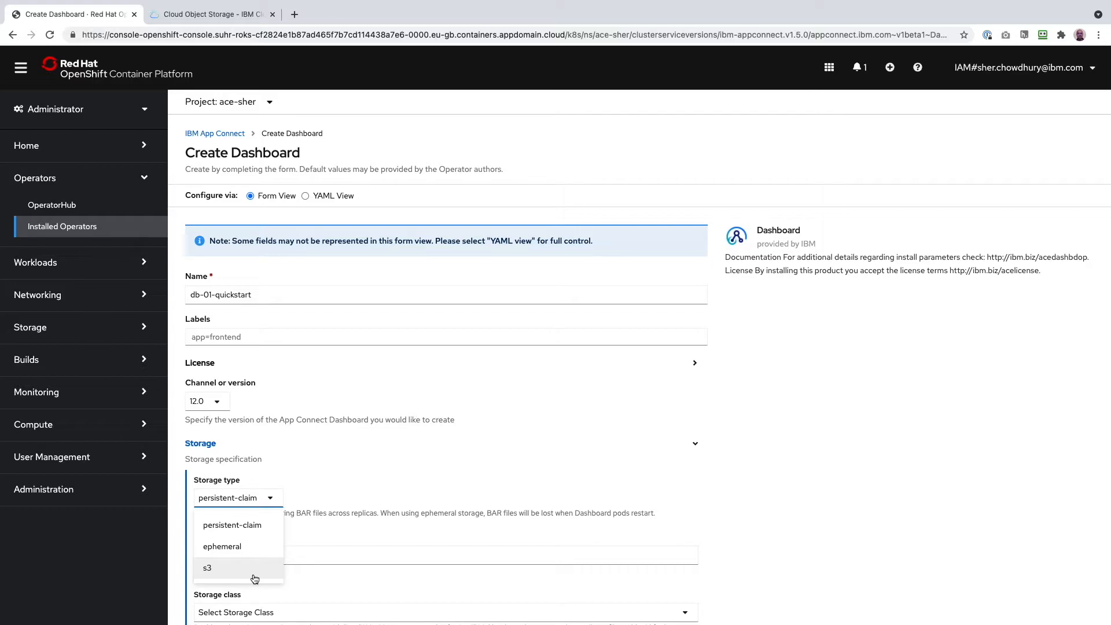
mouse_move(242, 578)
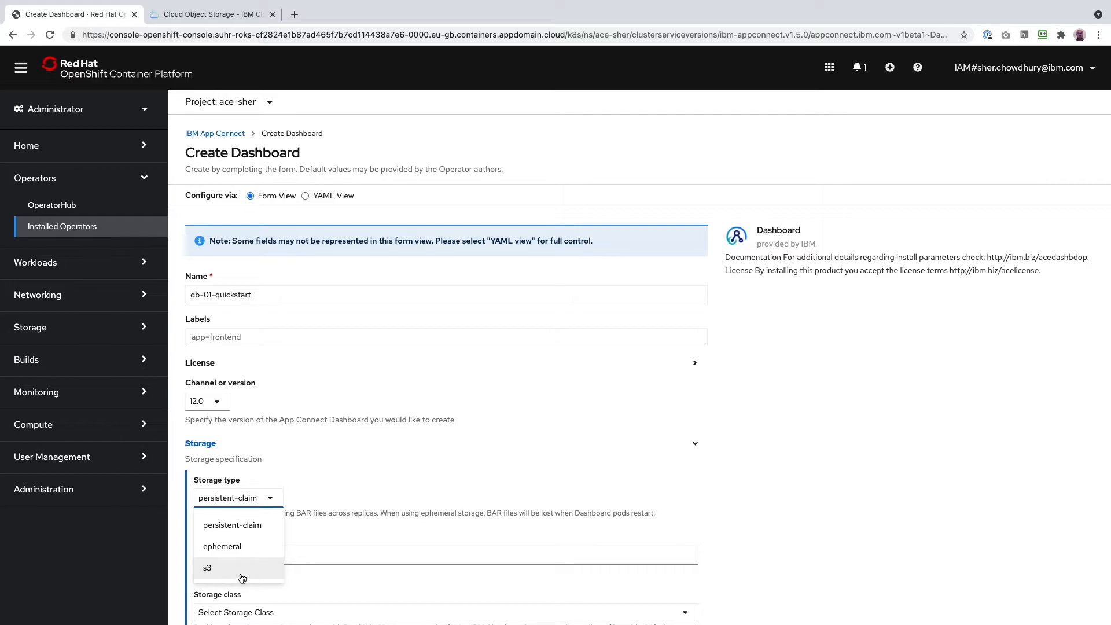
click(207, 568)
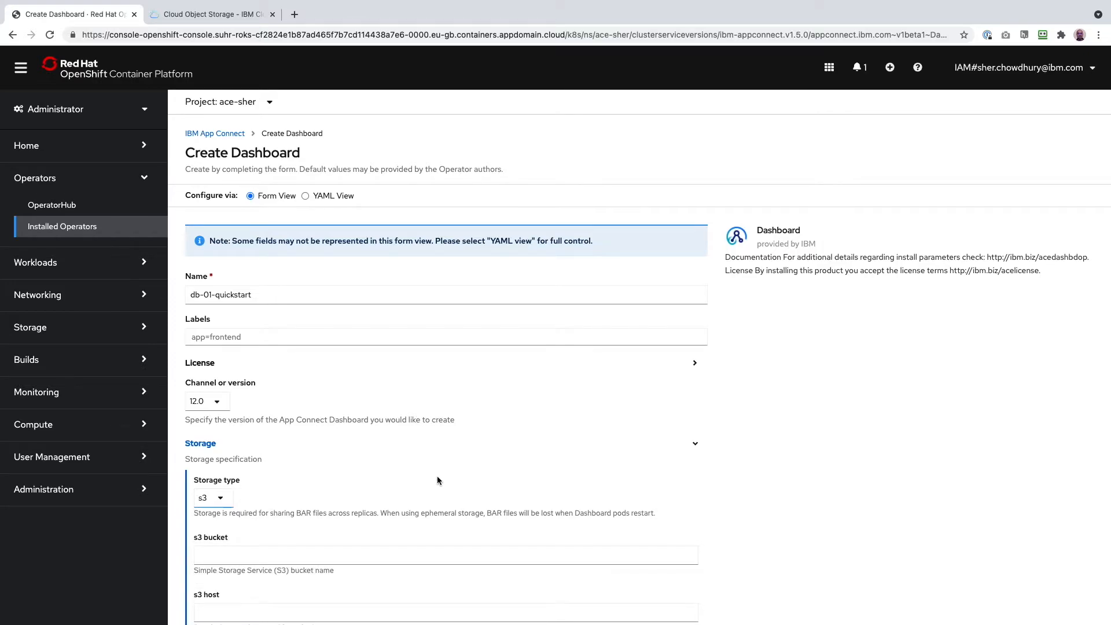
scroll(down, 3)
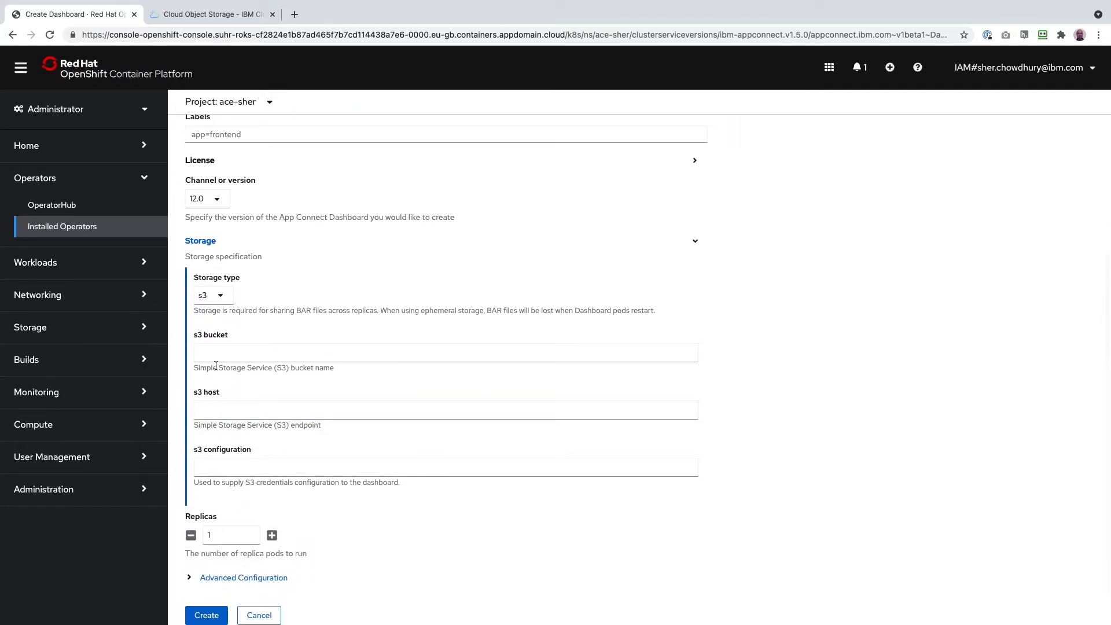
mouse_move(332, 361)
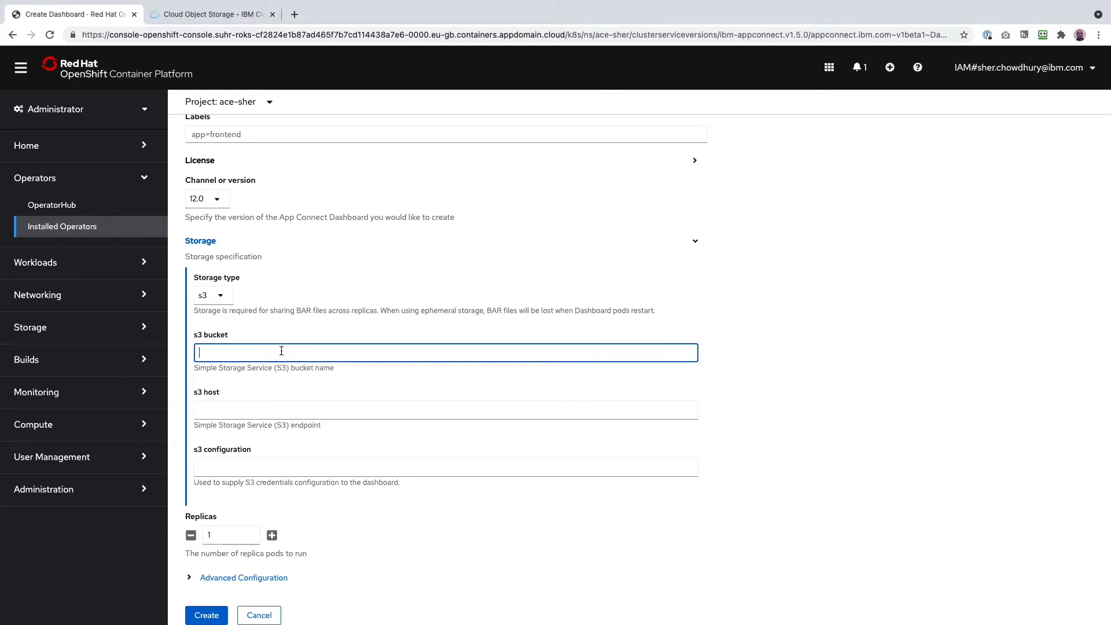
click(202, 14)
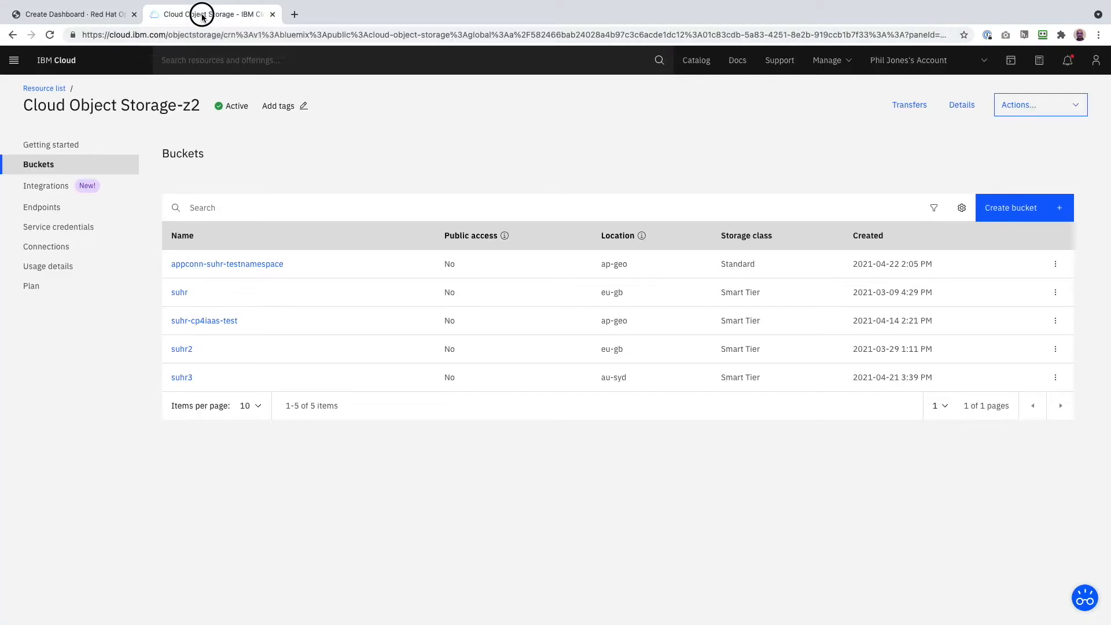
mouse_move(309, 169)
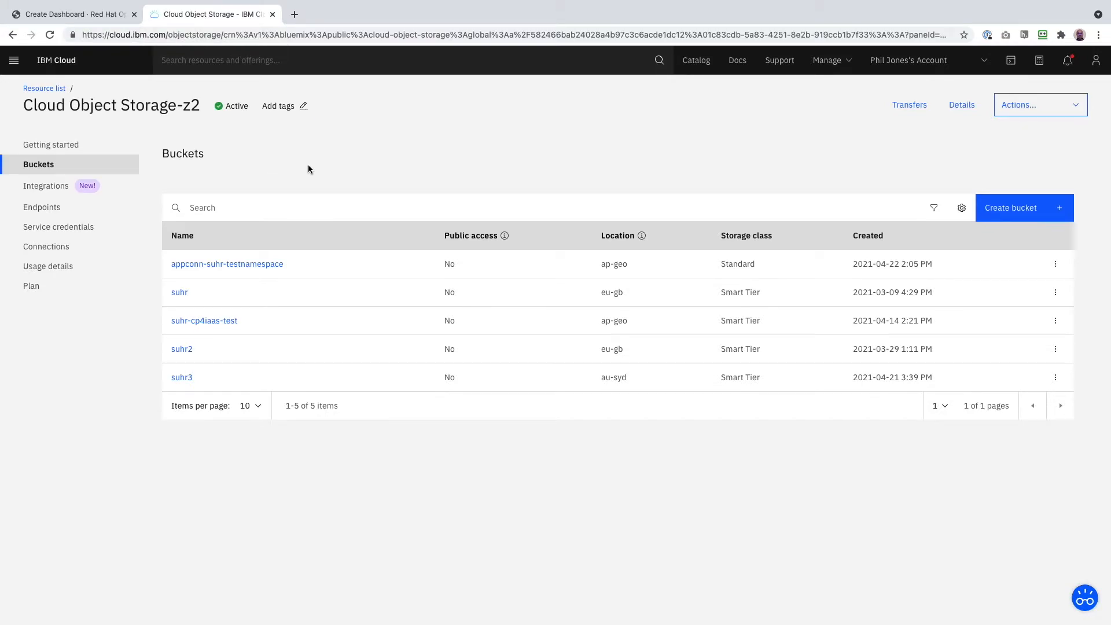
mouse_move(180, 292)
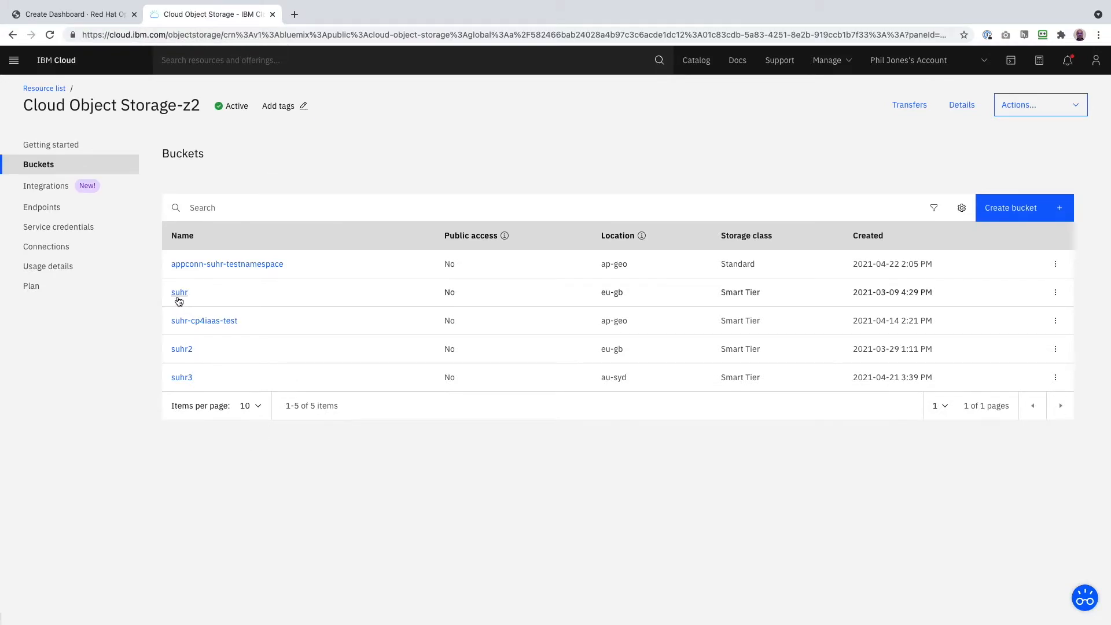
click(179, 292)
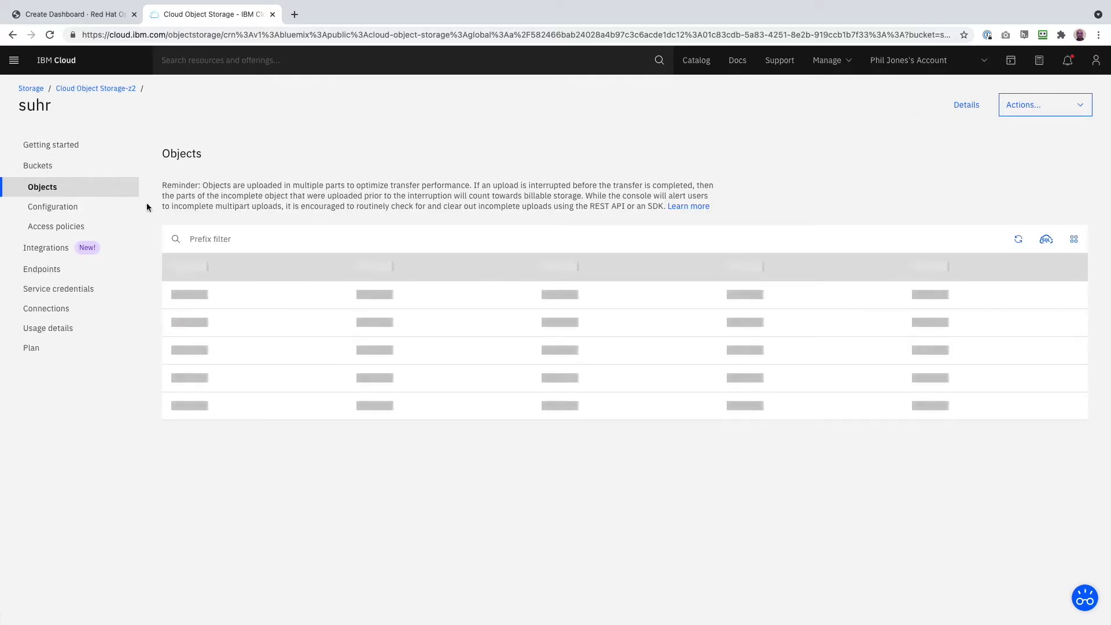
Enter bucket suhr, host s3.eu-gb.cloud-object-storage.appdomain.cloud and the s3cred configuration.
click(70, 15)
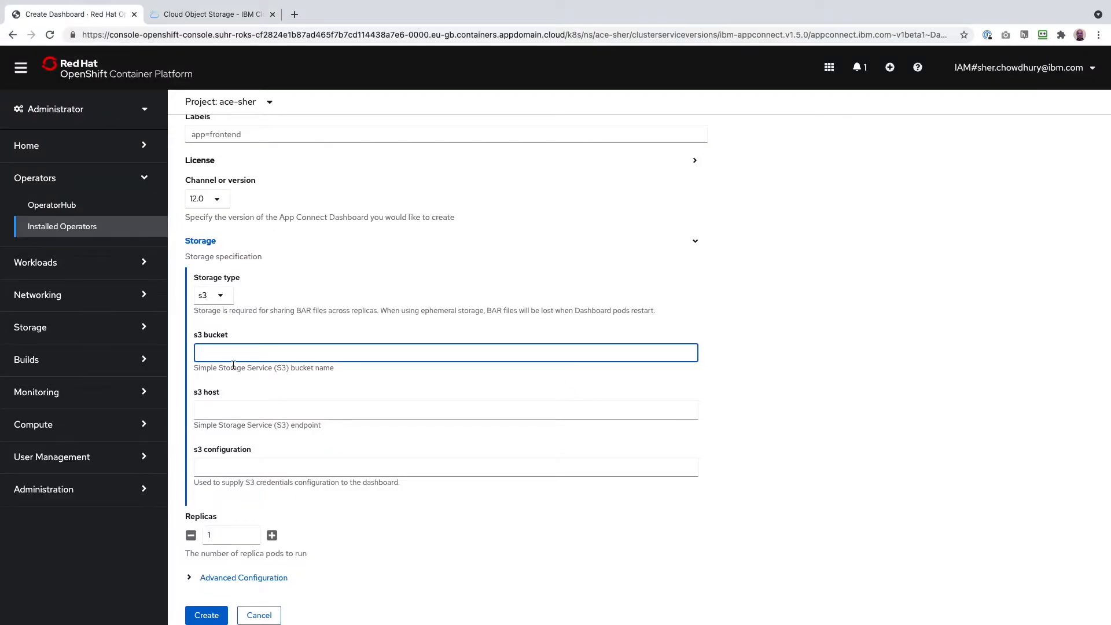
text(suhr)
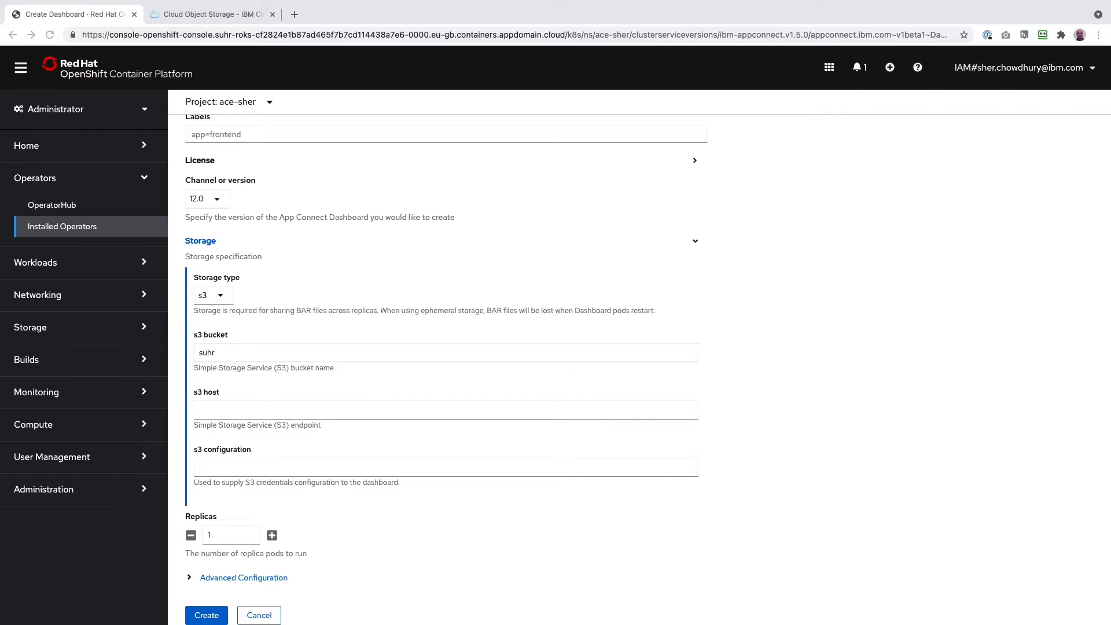
mouse_move(739, 351)
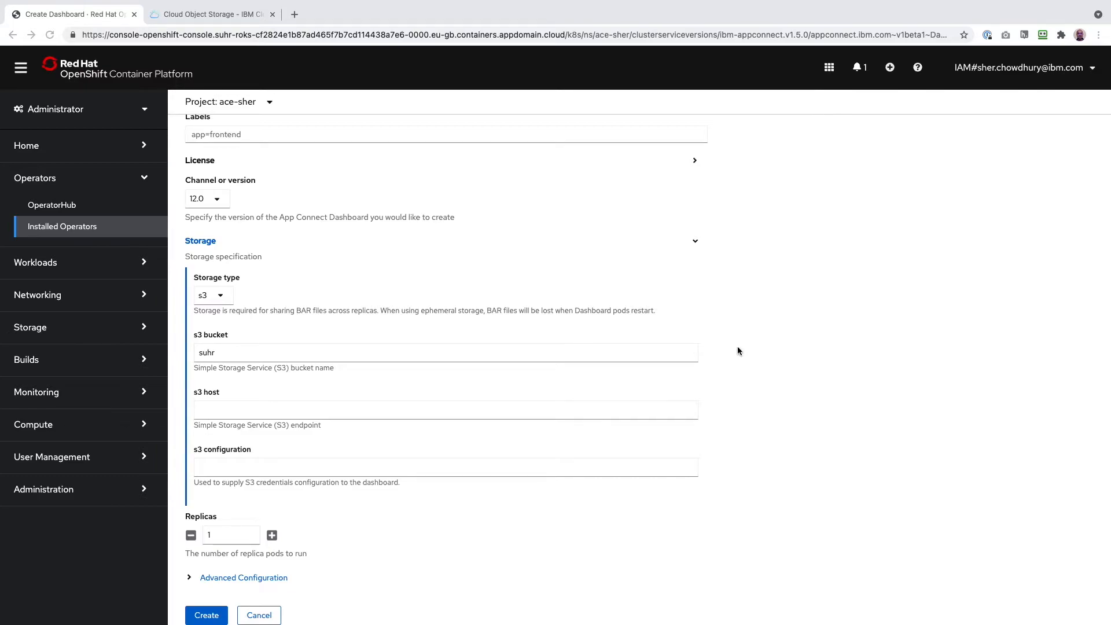
click(468, 403)
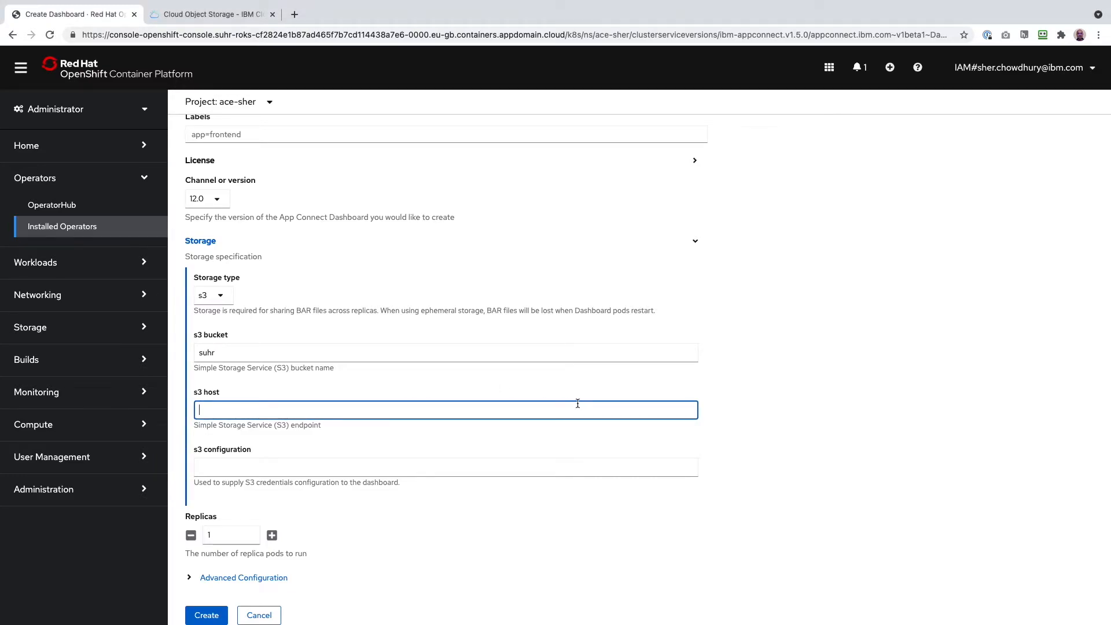
text(s3.eu-gb.cloud-object-storage.appdomain.cloud)
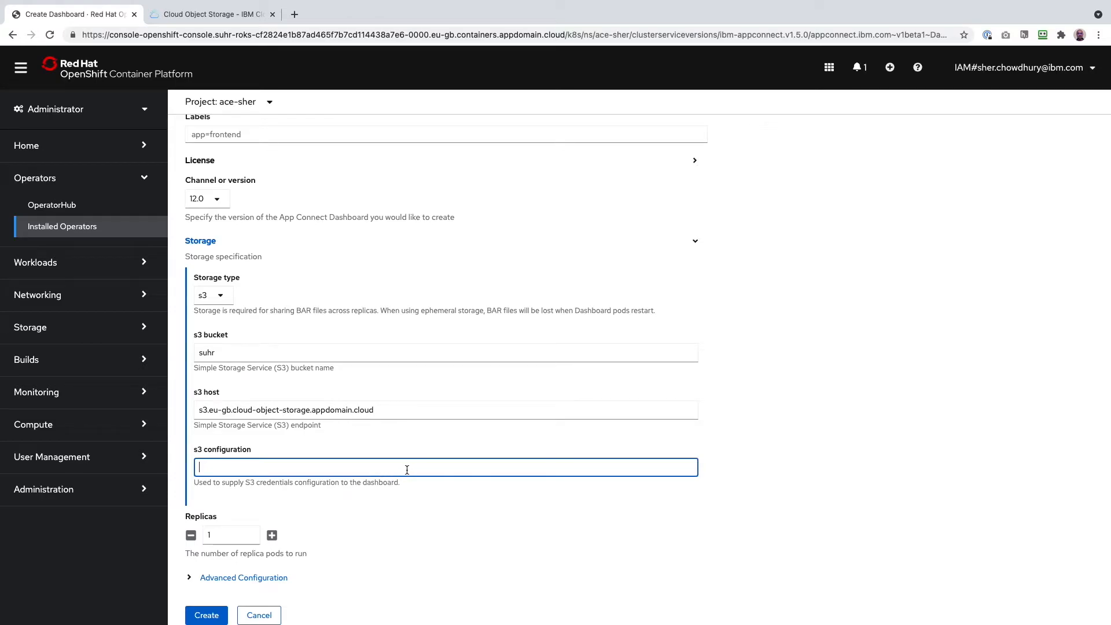
text(s3cre)
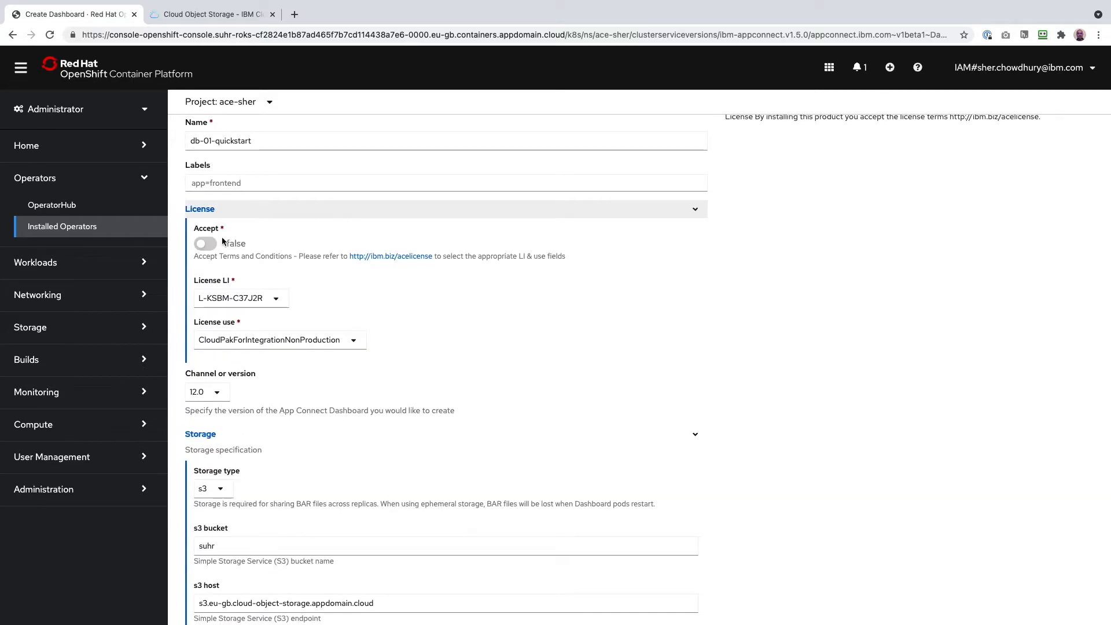
Accept the AppConnectEnterpriseProduction license, disable common services, and create db-01-quickstart.
click(205, 243)
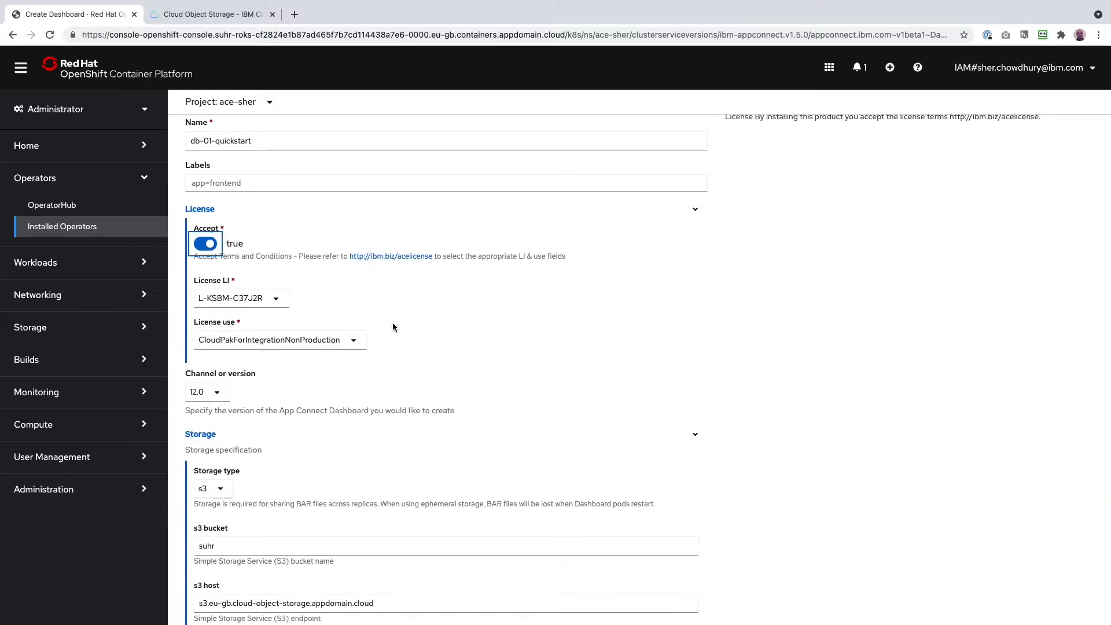
click(279, 340)
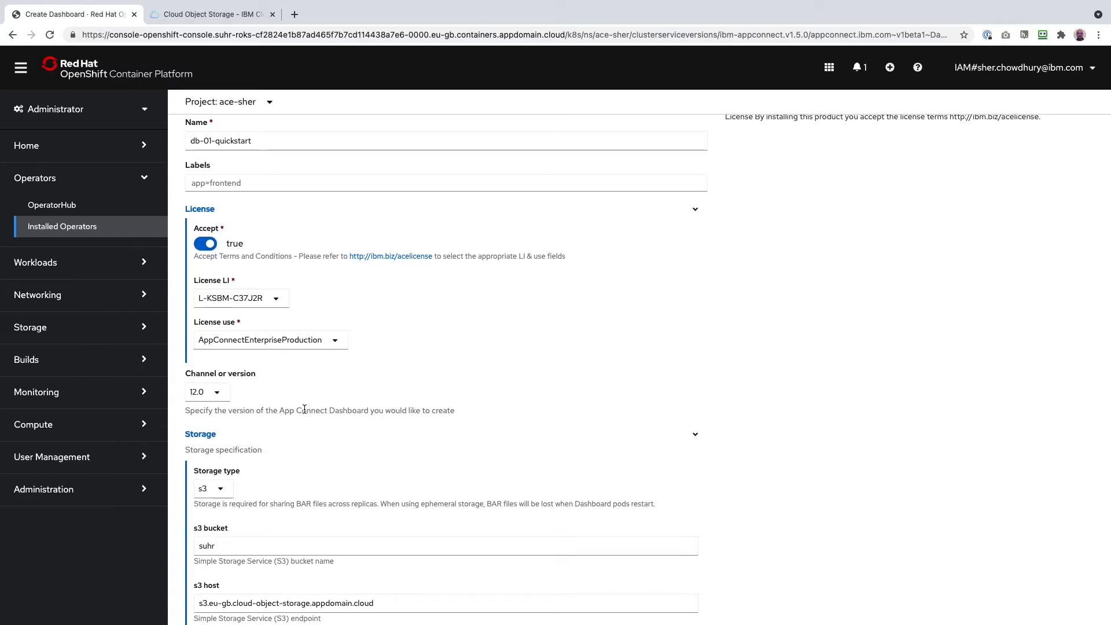
scroll(down, 3)
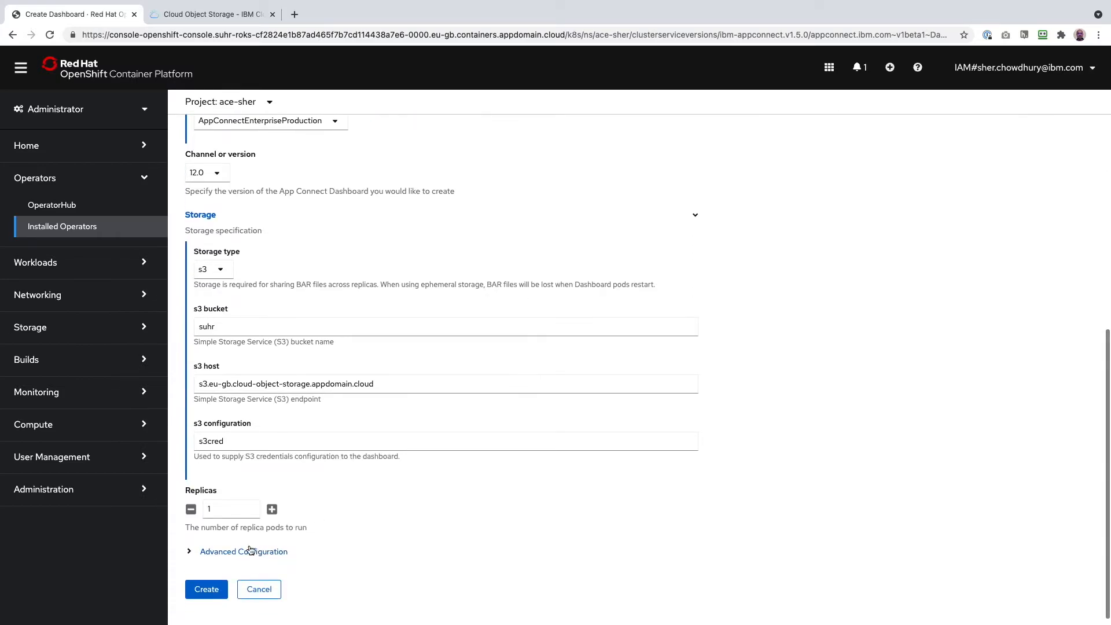
click(244, 551)
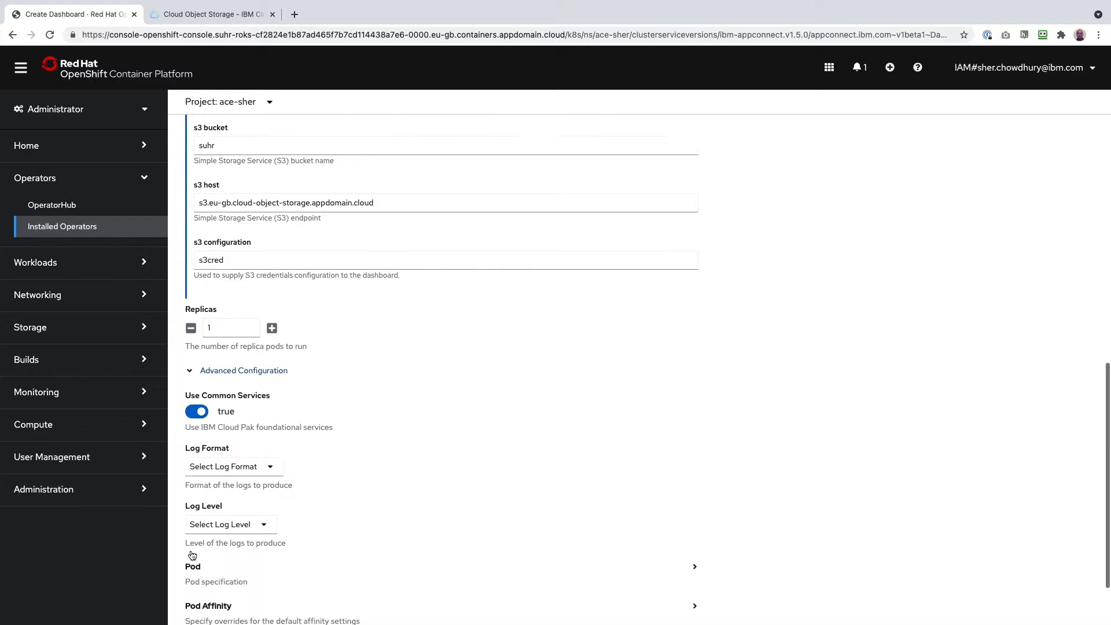
click(197, 411)
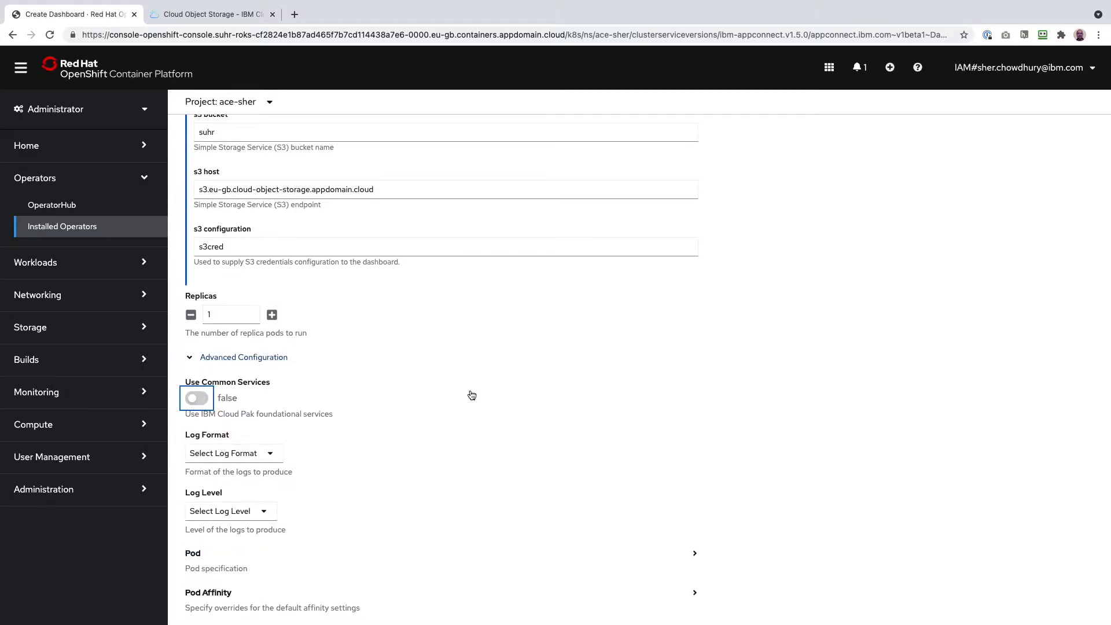
scroll(down, 3)
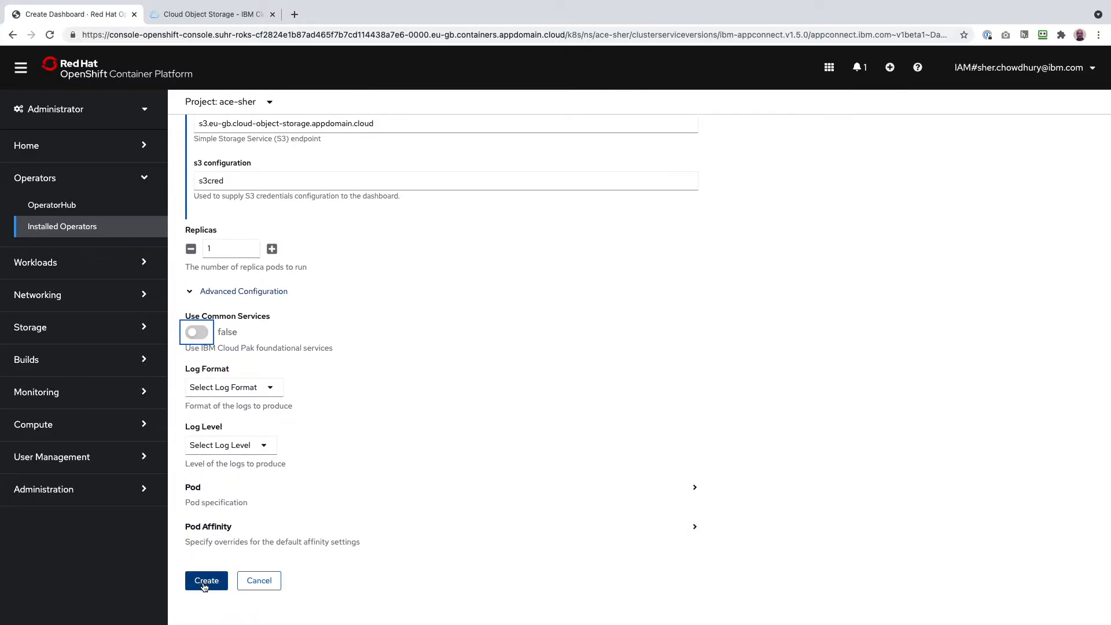
click(206, 581)
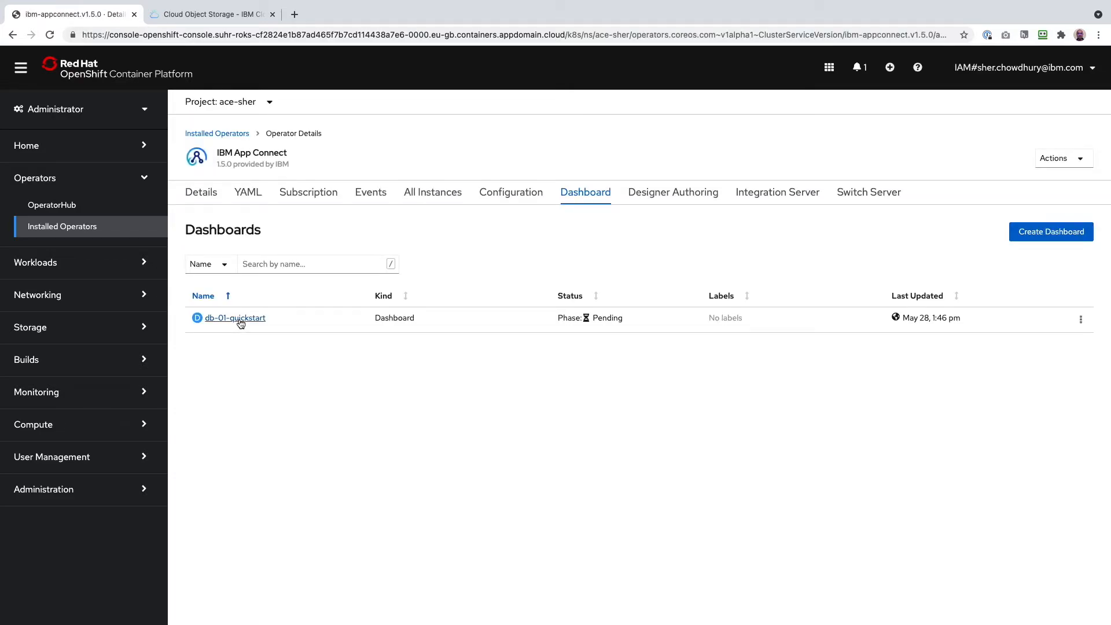
Open db-01-quickstart's details and launch its Admin UI in a new tab.
click(235, 318)
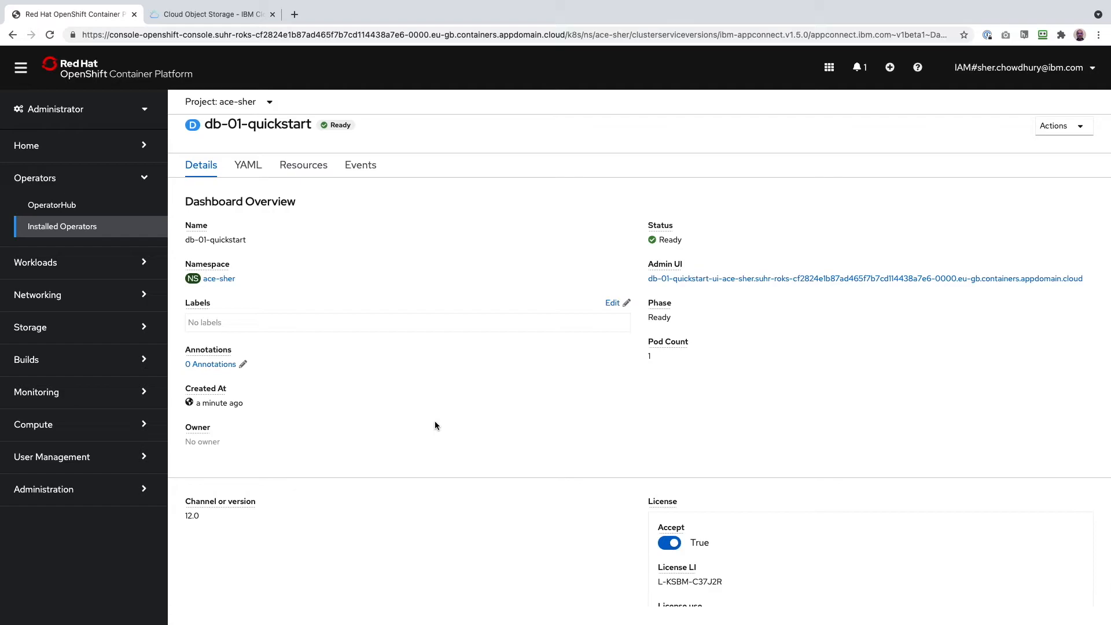
mouse_move(757, 318)
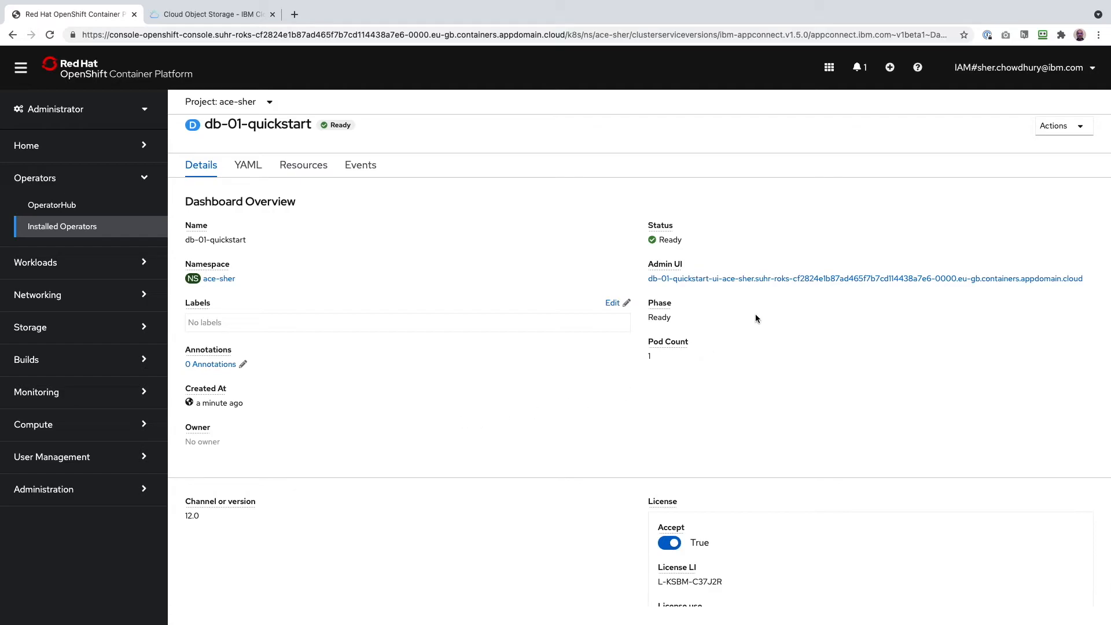
right_click(766, 279)
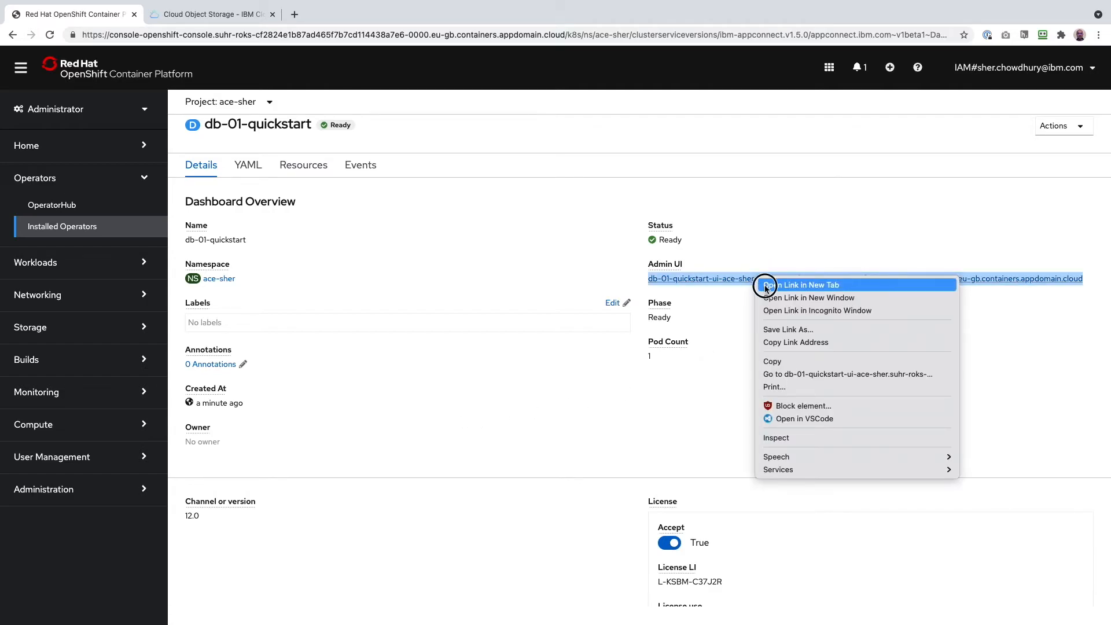
click(807, 285)
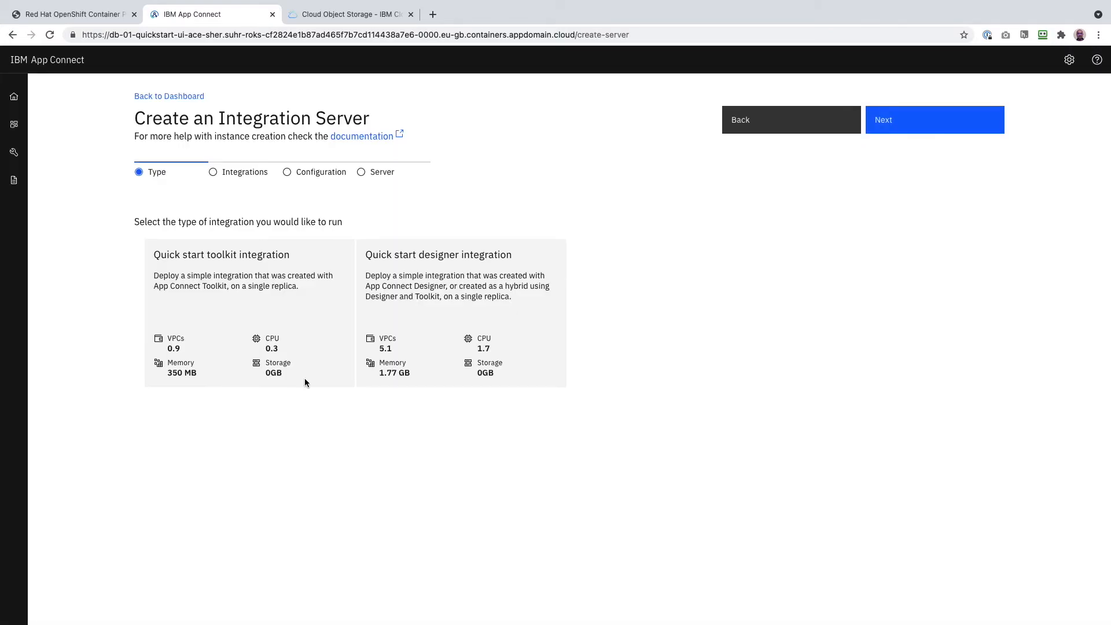
Choose Quick start toolkit integration and upload CustomerDatabaseV1.bar.
click(248, 312)
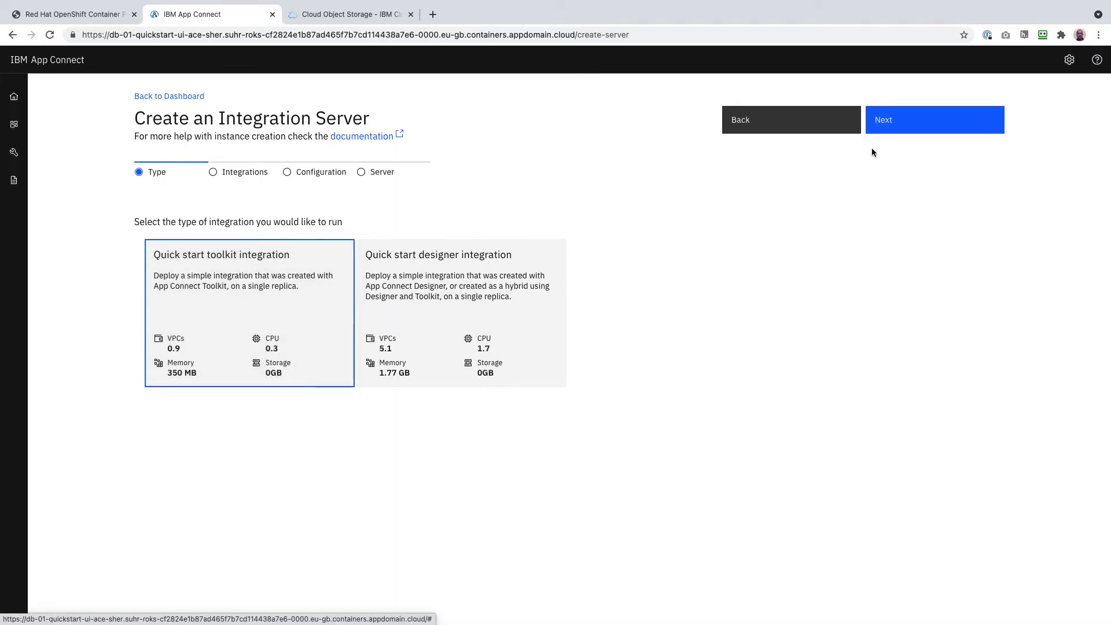
click(909, 120)
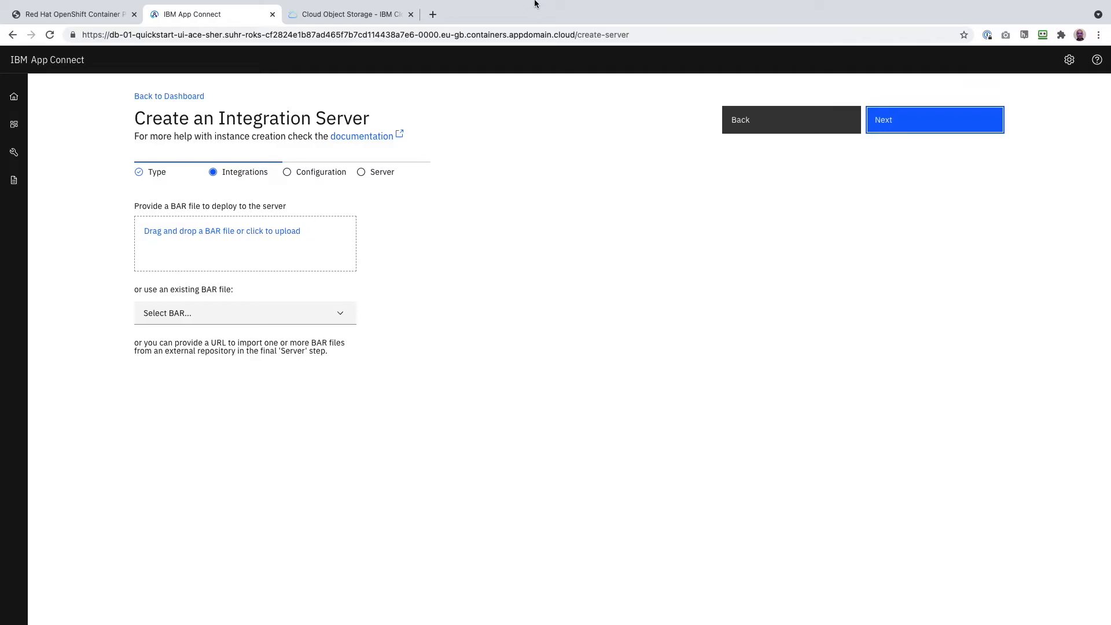
click(244, 244)
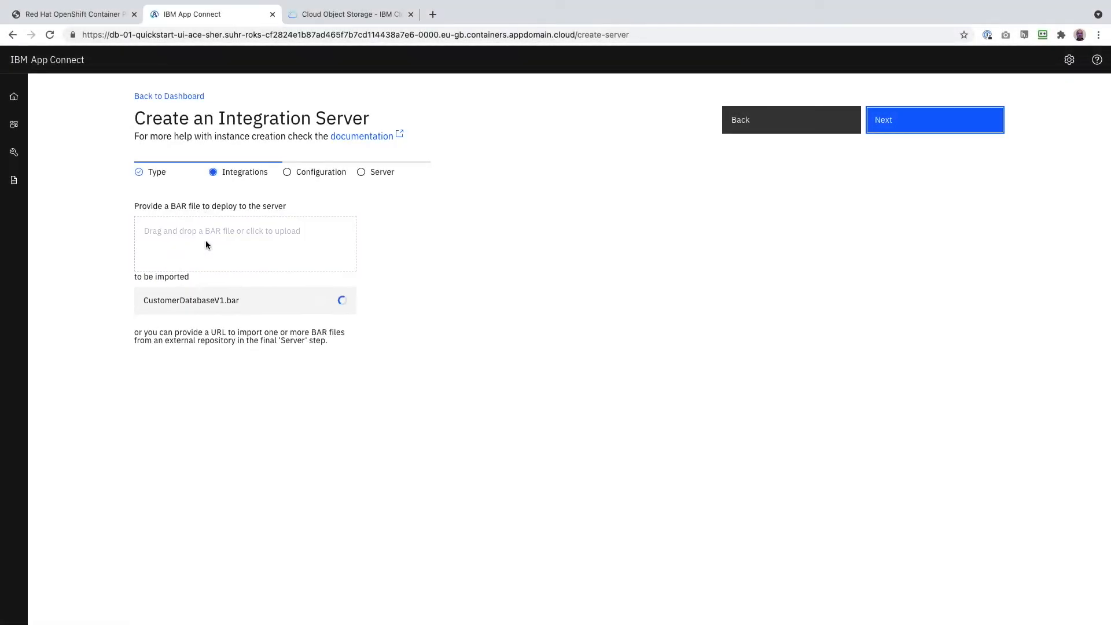
mouse_move(423, 307)
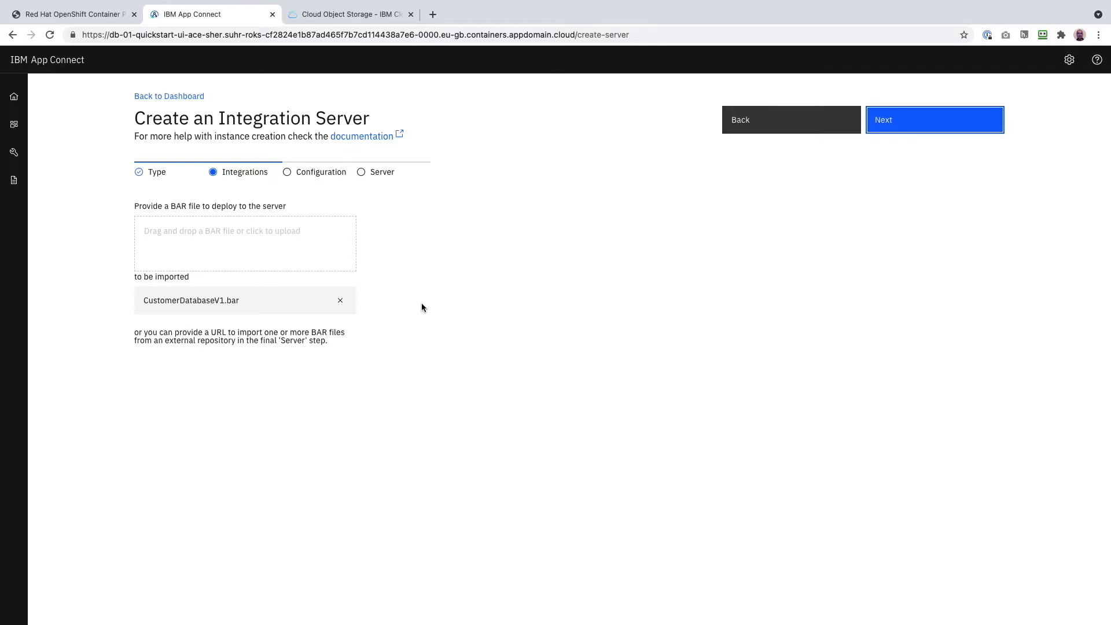
mouse_move(372, 322)
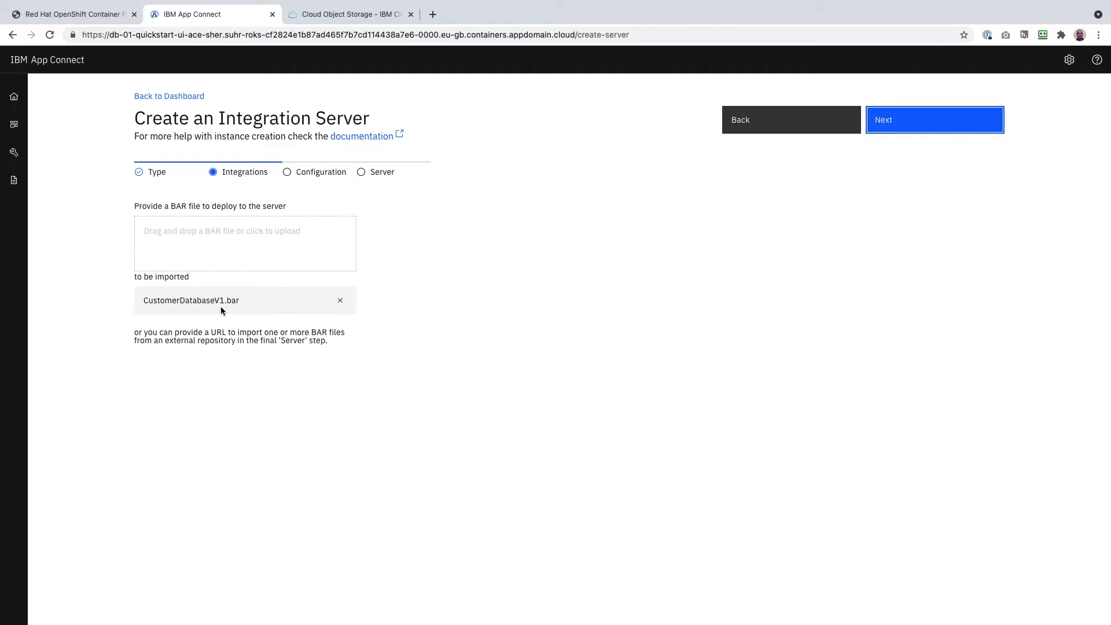
mouse_move(432, 300)
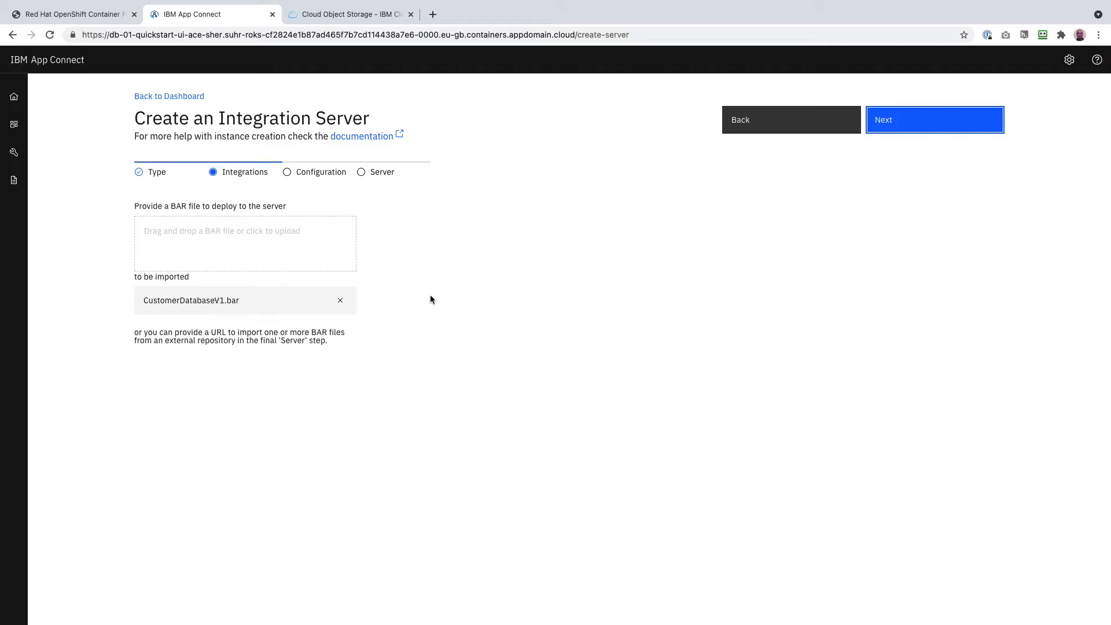
mouse_move(437, 299)
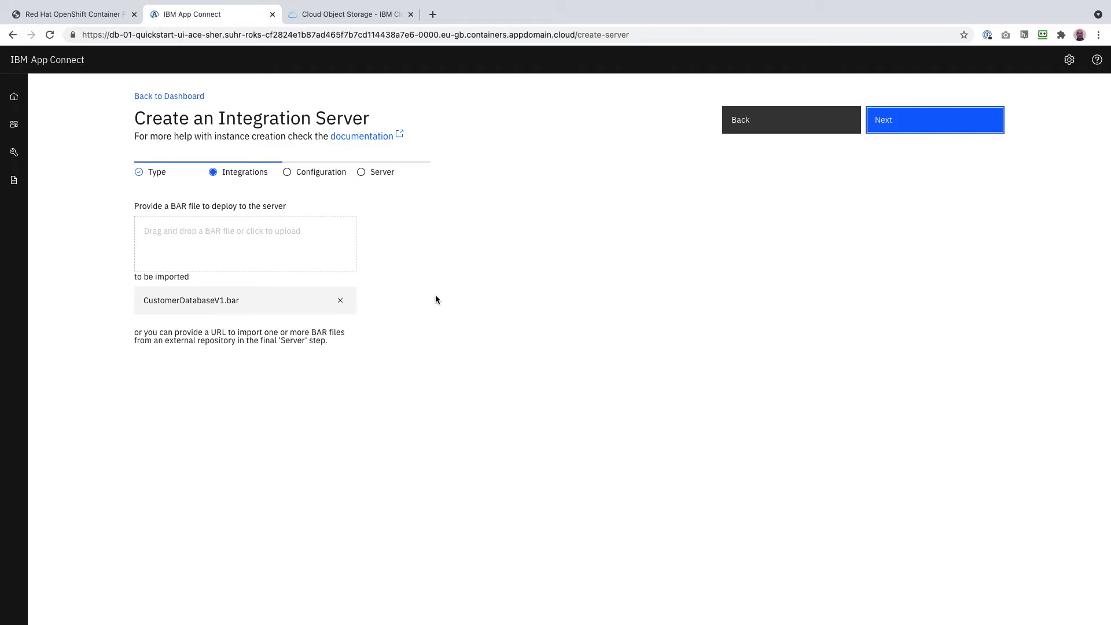
mouse_move(896, 143)
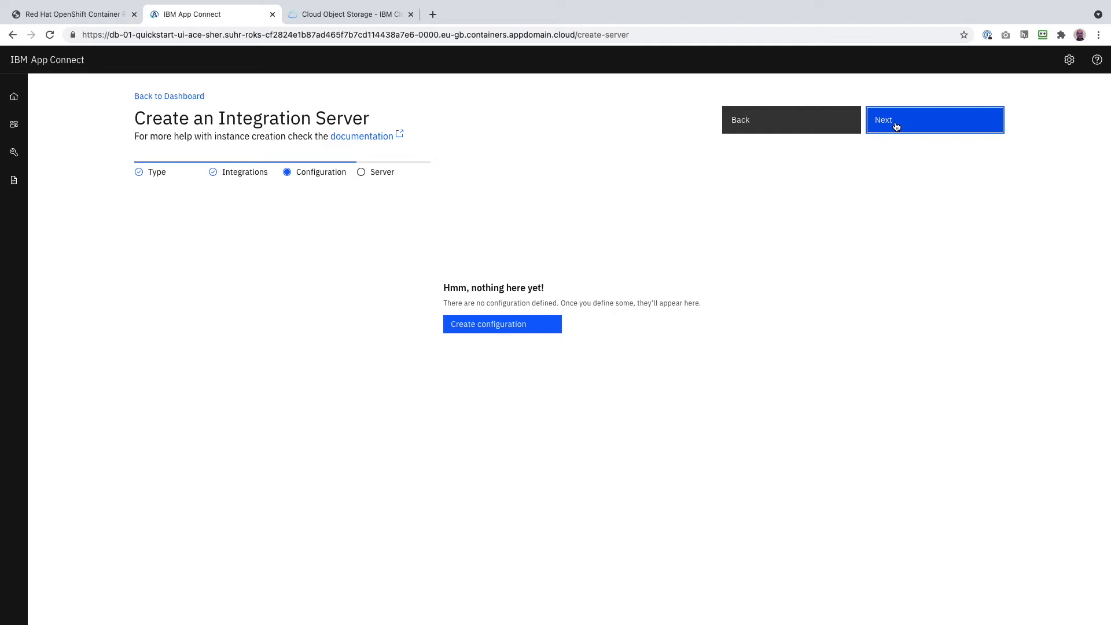
View the is-01-toolkit server YAML with its CustomerDatabaseV1 barURL, then check the bucket objects.
click(896, 120)
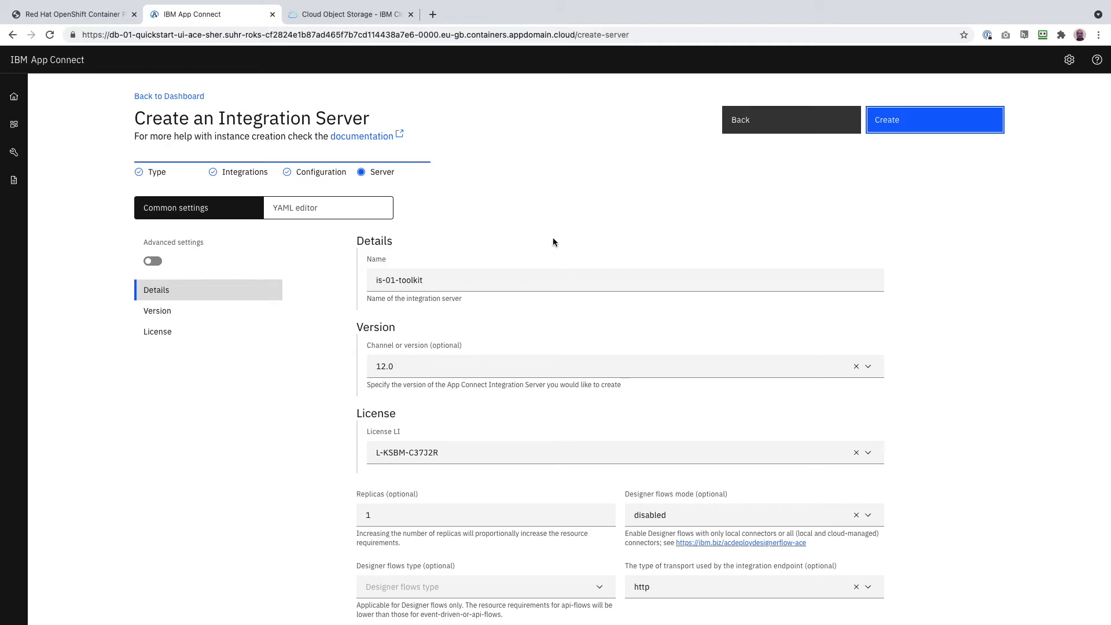
mouse_move(571, 313)
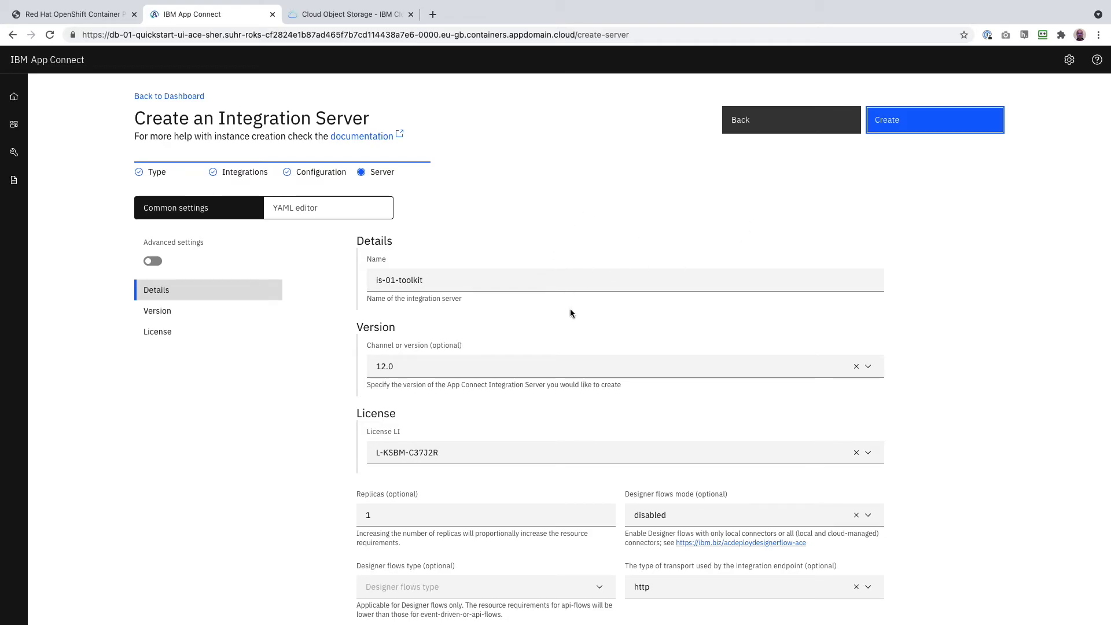
mouse_move(369, 264)
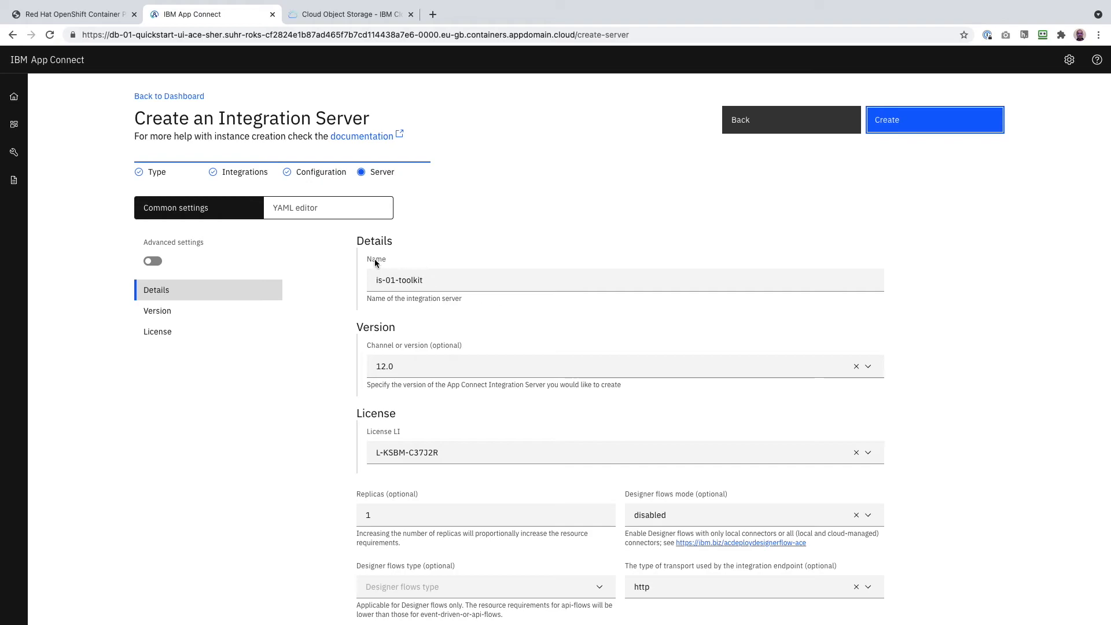
click(295, 208)
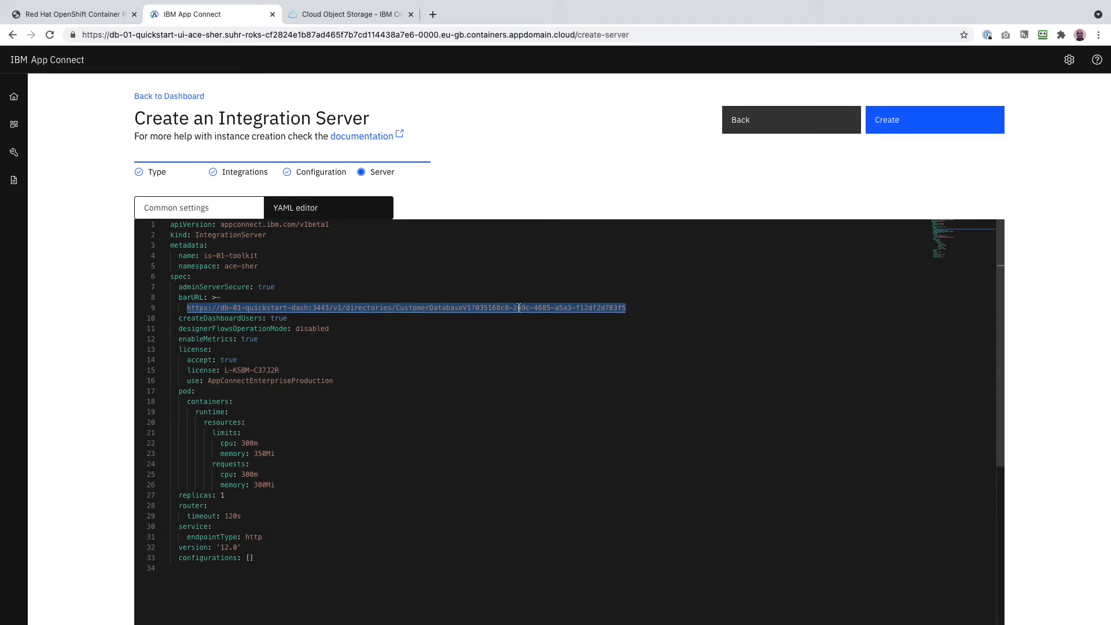
mouse_move(551, 309)
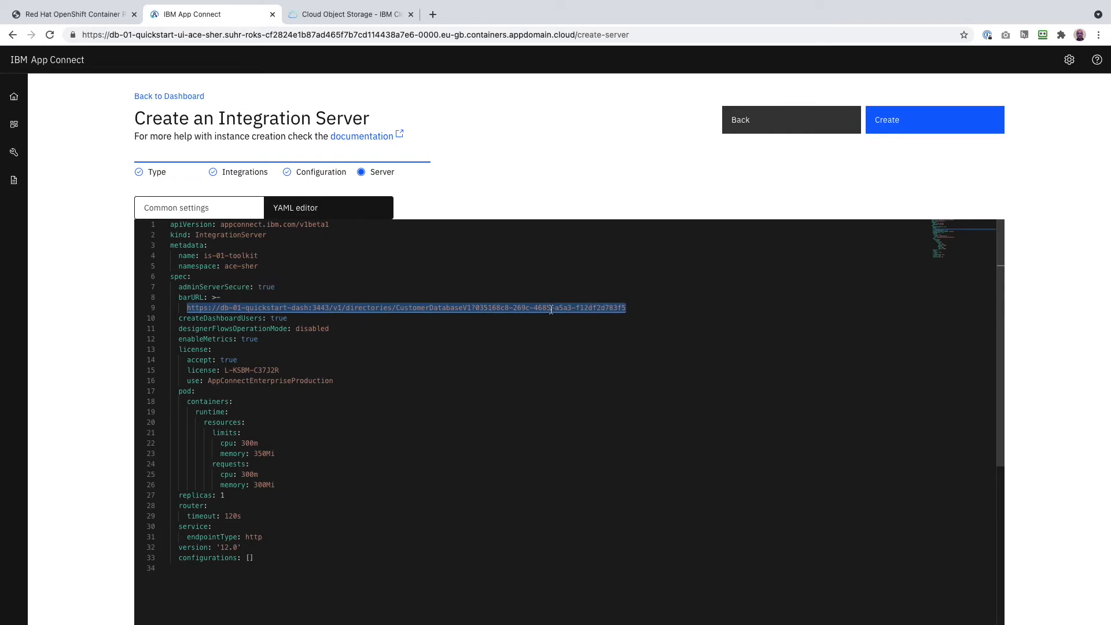
mouse_move(664, 303)
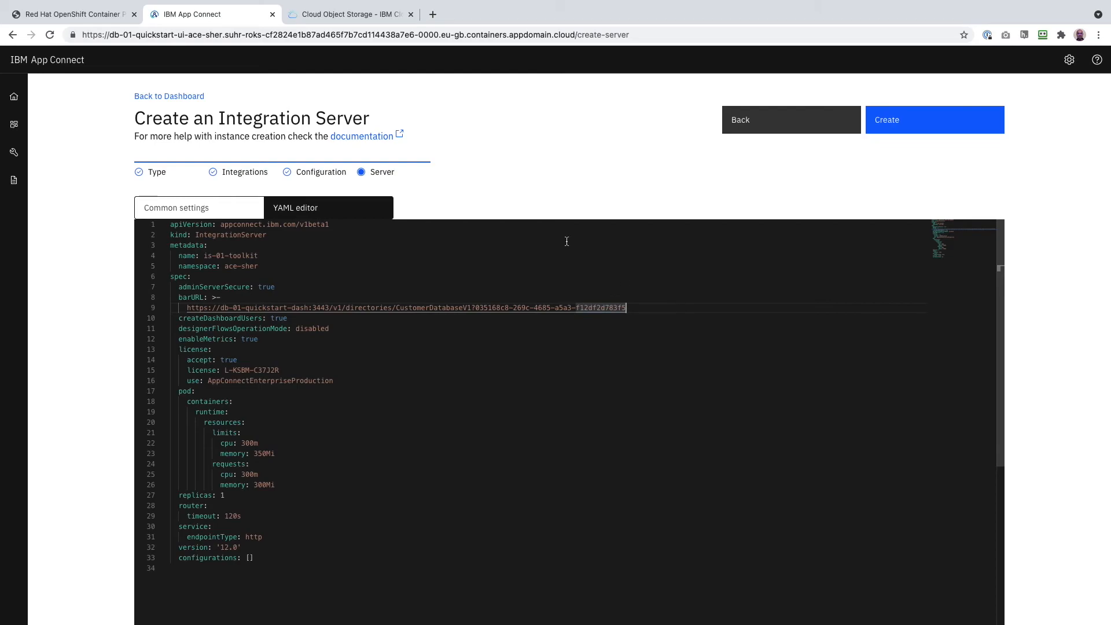
click(353, 15)
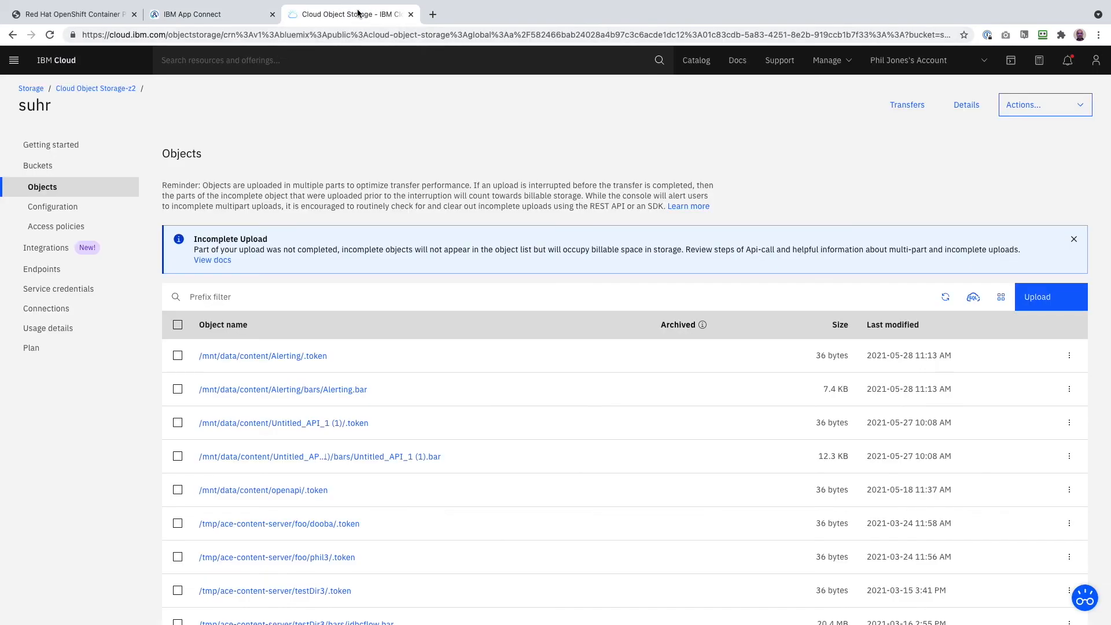
mouse_move(382, 124)
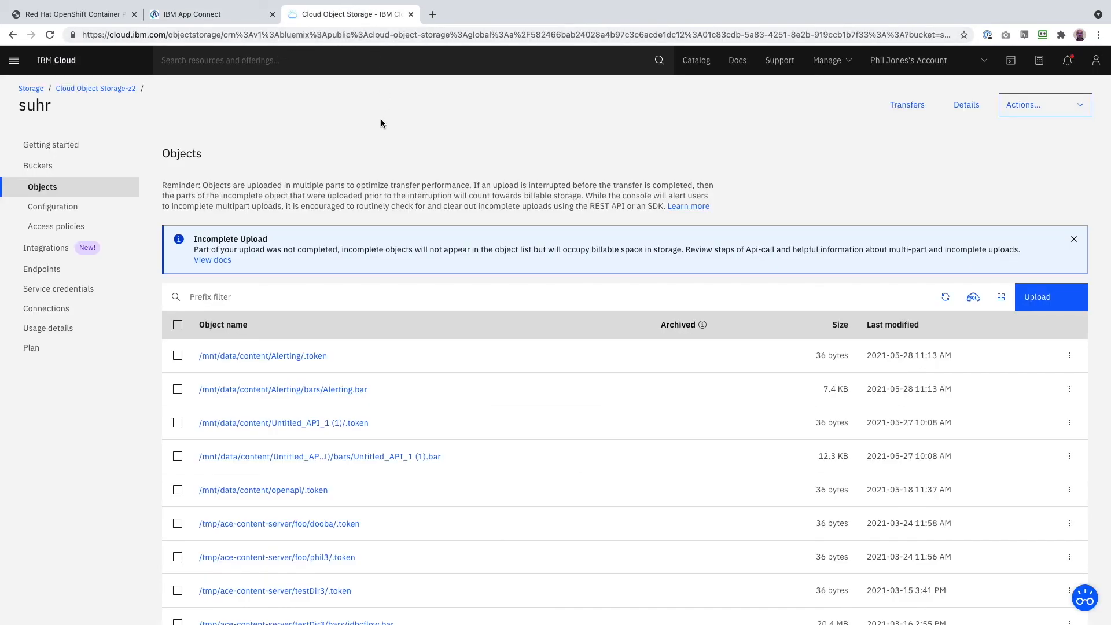
Refresh the suhr bucket listing to show CustomerDatabaseV1.bar and its .token object.
click(50, 35)
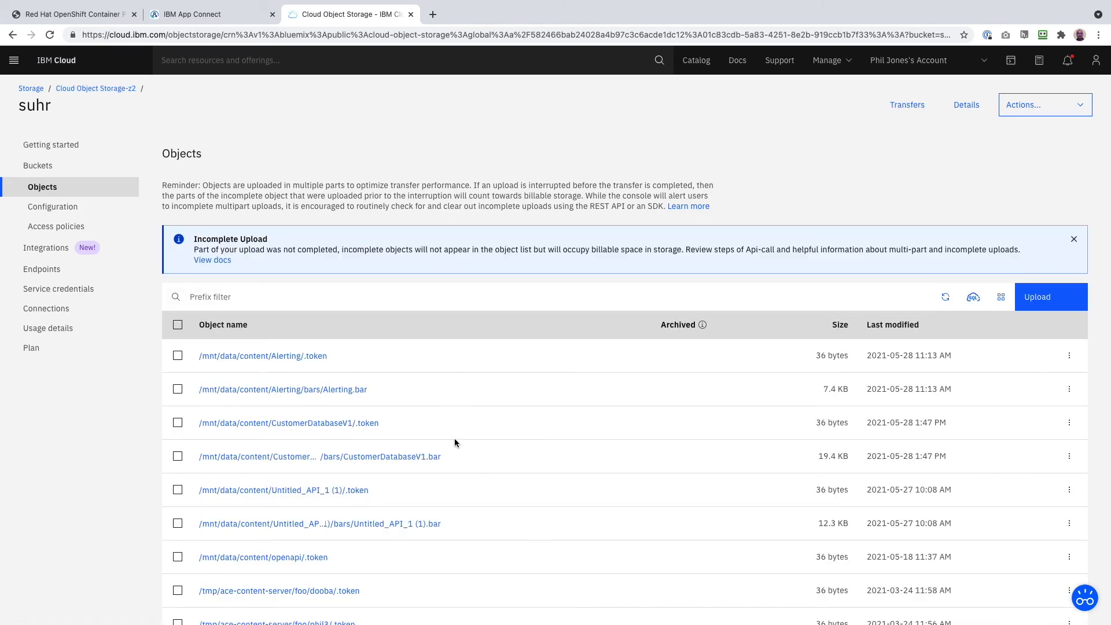
mouse_move(430, 466)
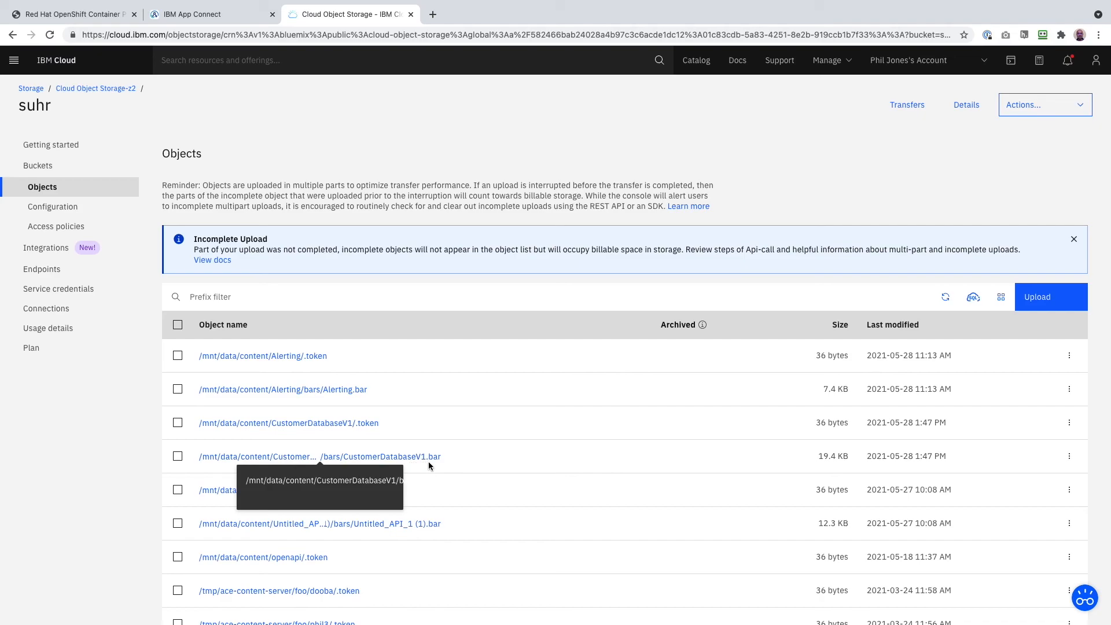
mouse_move(449, 463)
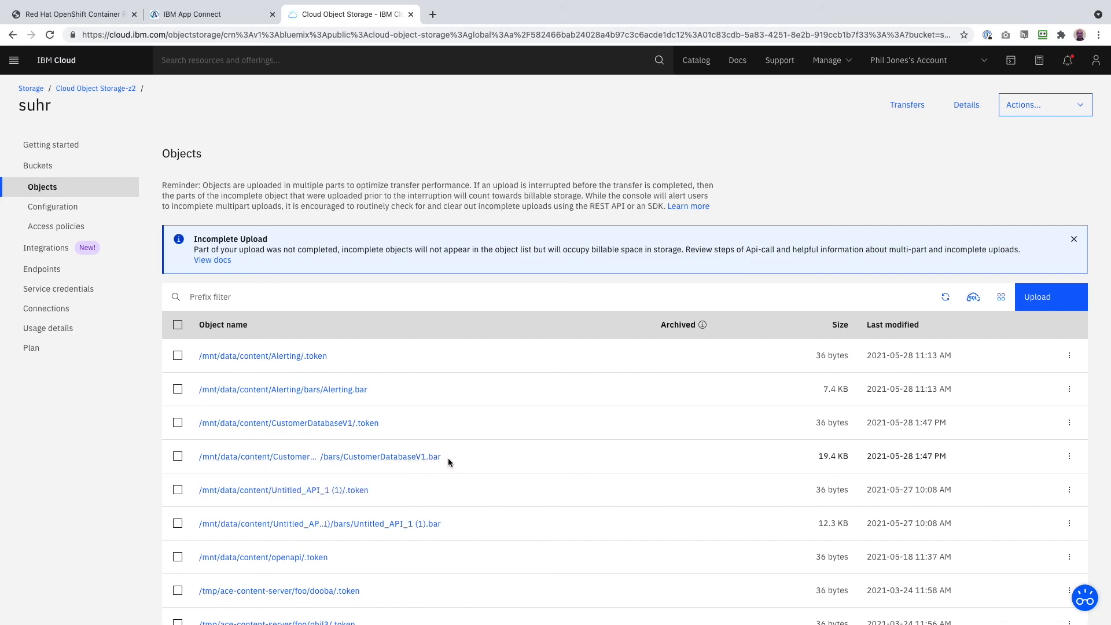